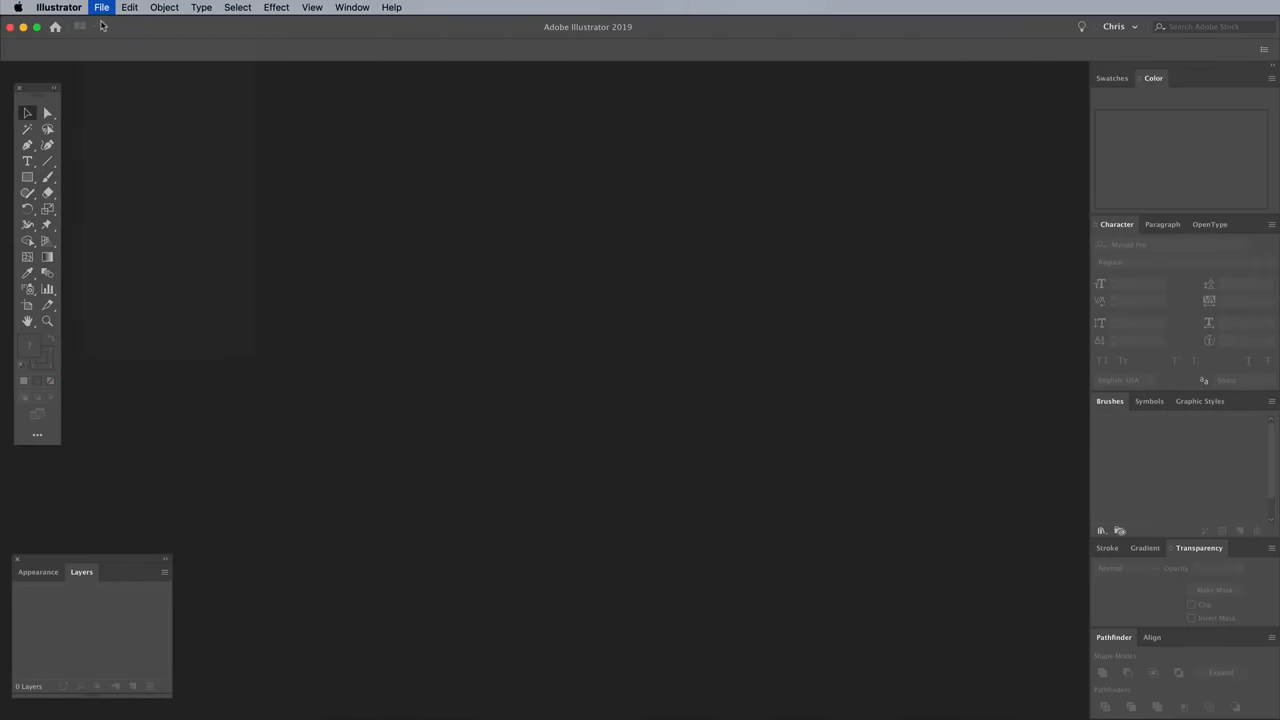
Create a new A4 document in pixels and fit the blank artboard to the window
click(100, 8)
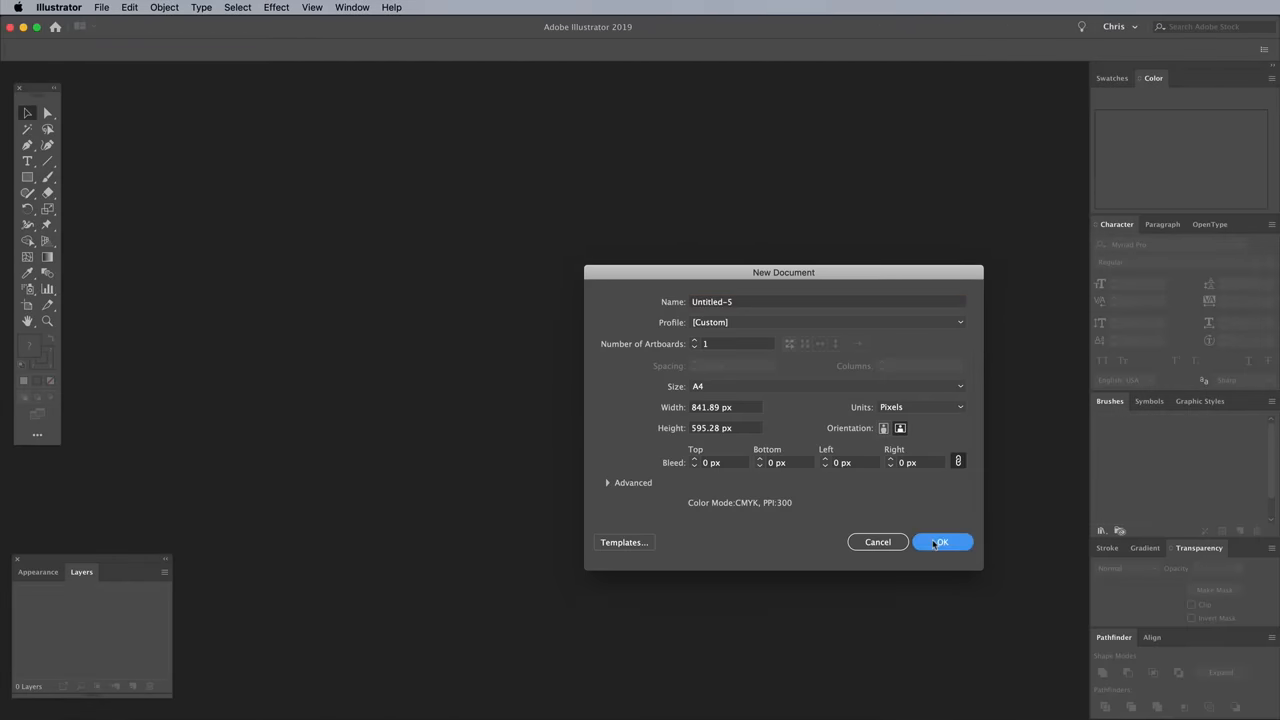
click(938, 540)
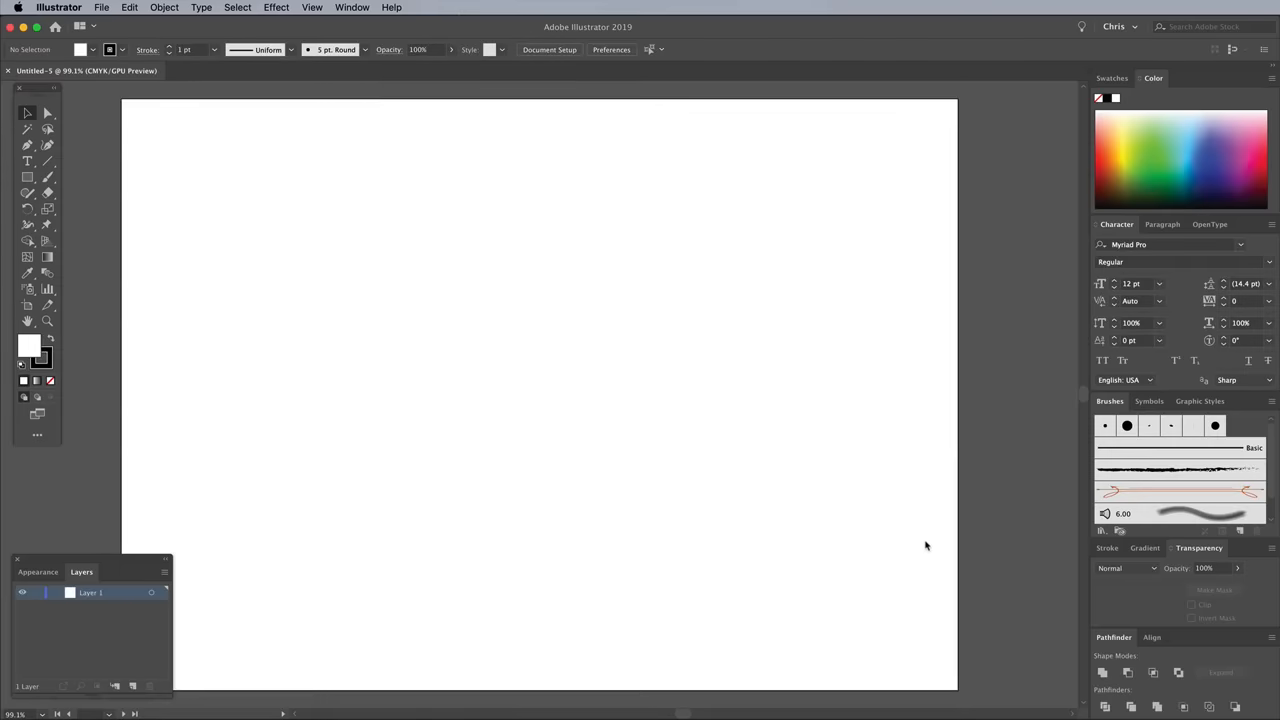
click(312, 8)
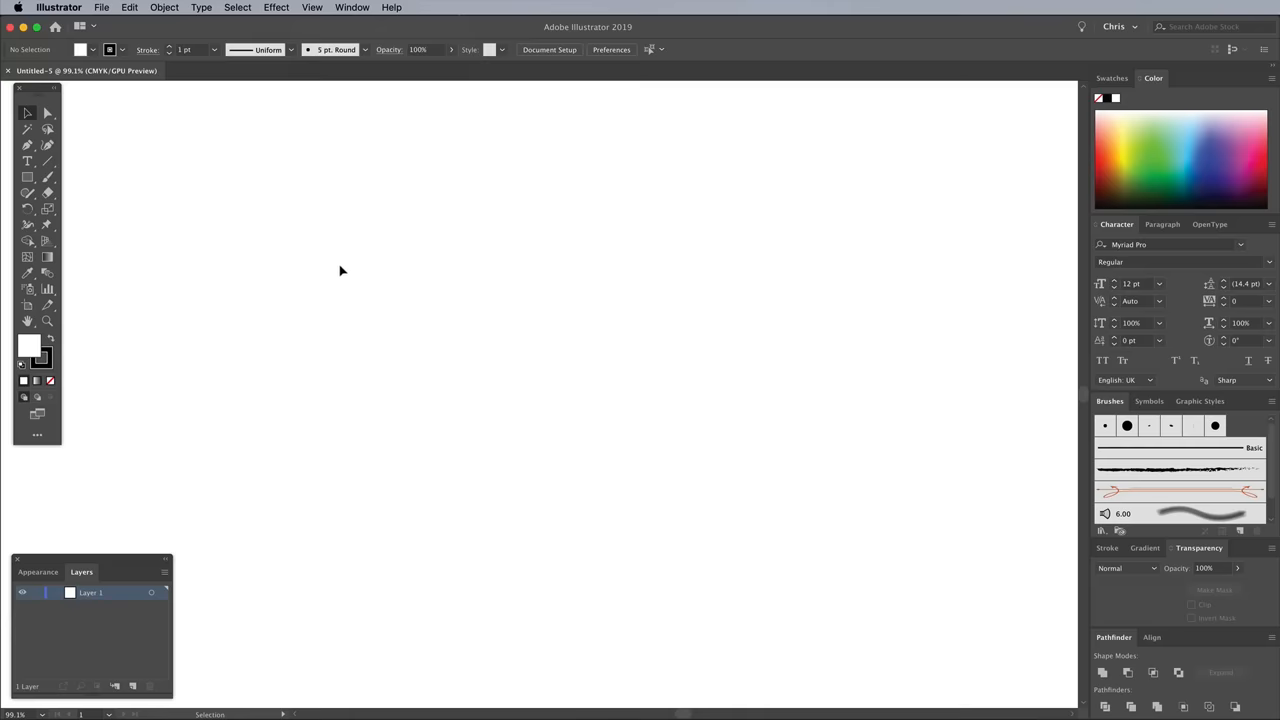
mouse_move(58, 184)
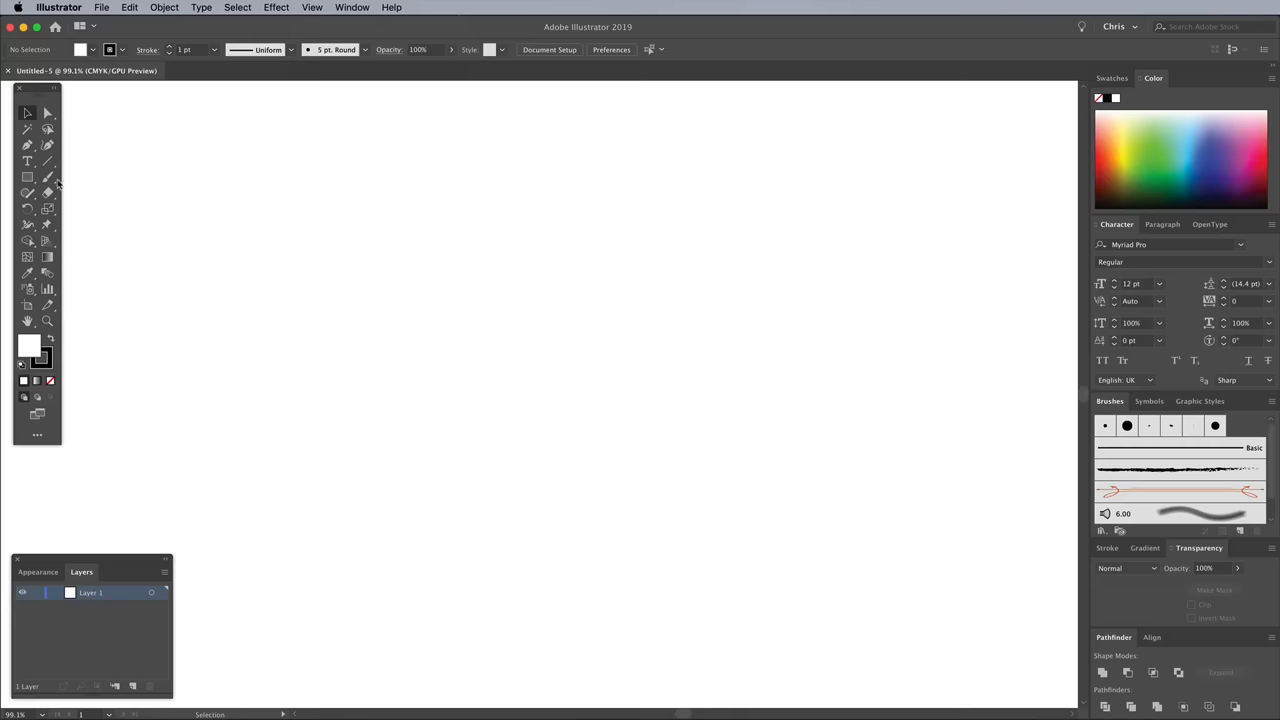
Configure the Blob Brush with Smooth fidelity and about 99 pt size for the hot dog strokes
click(48, 176)
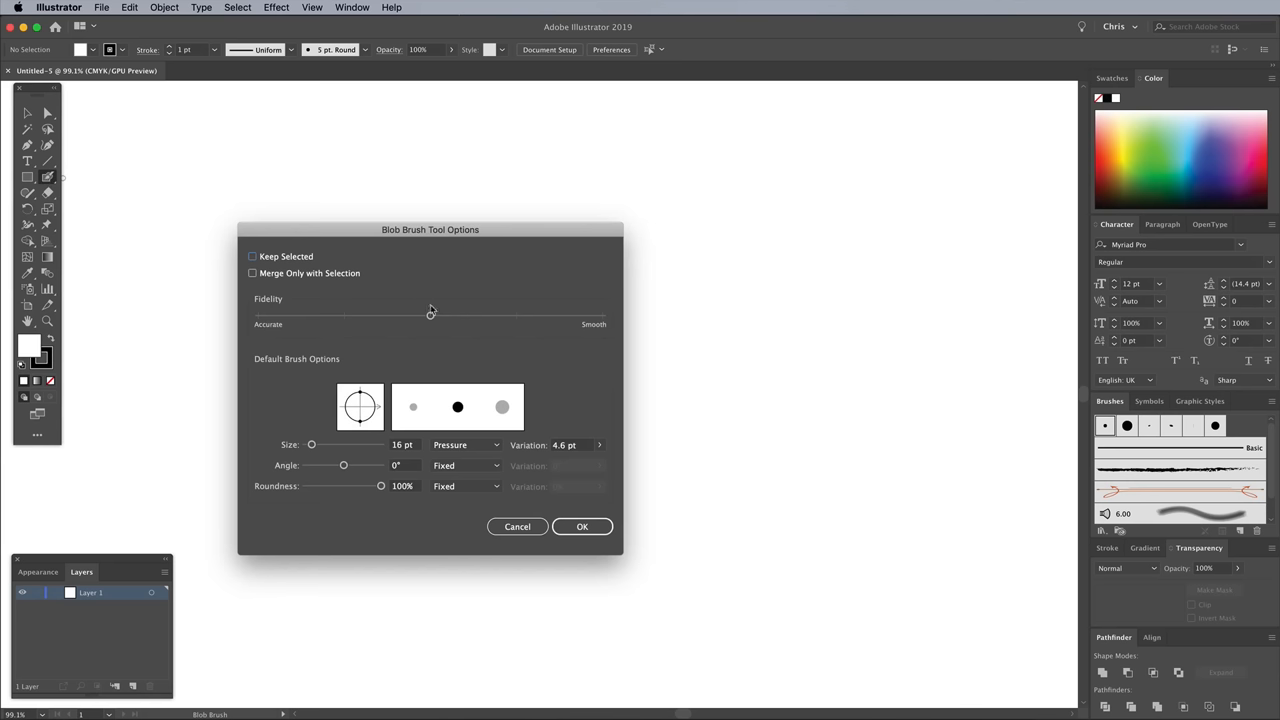
drag(312, 444, 332, 444)
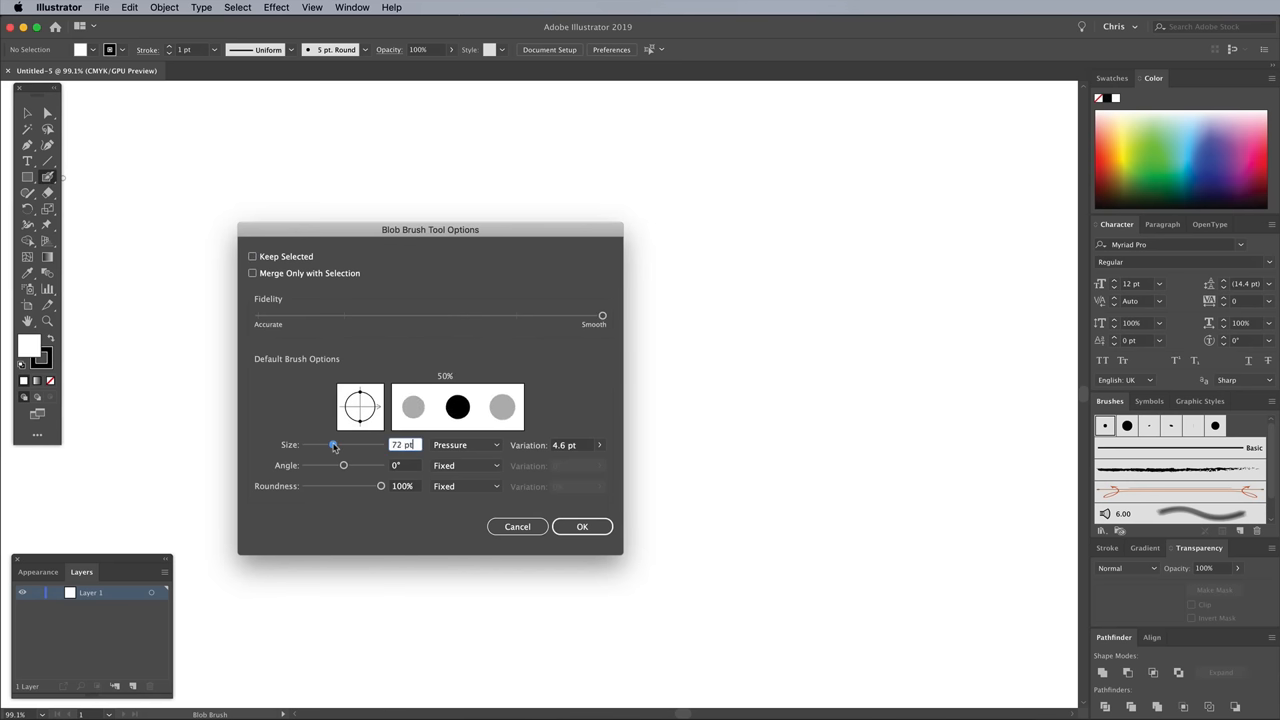
drag(332, 444, 344, 444)
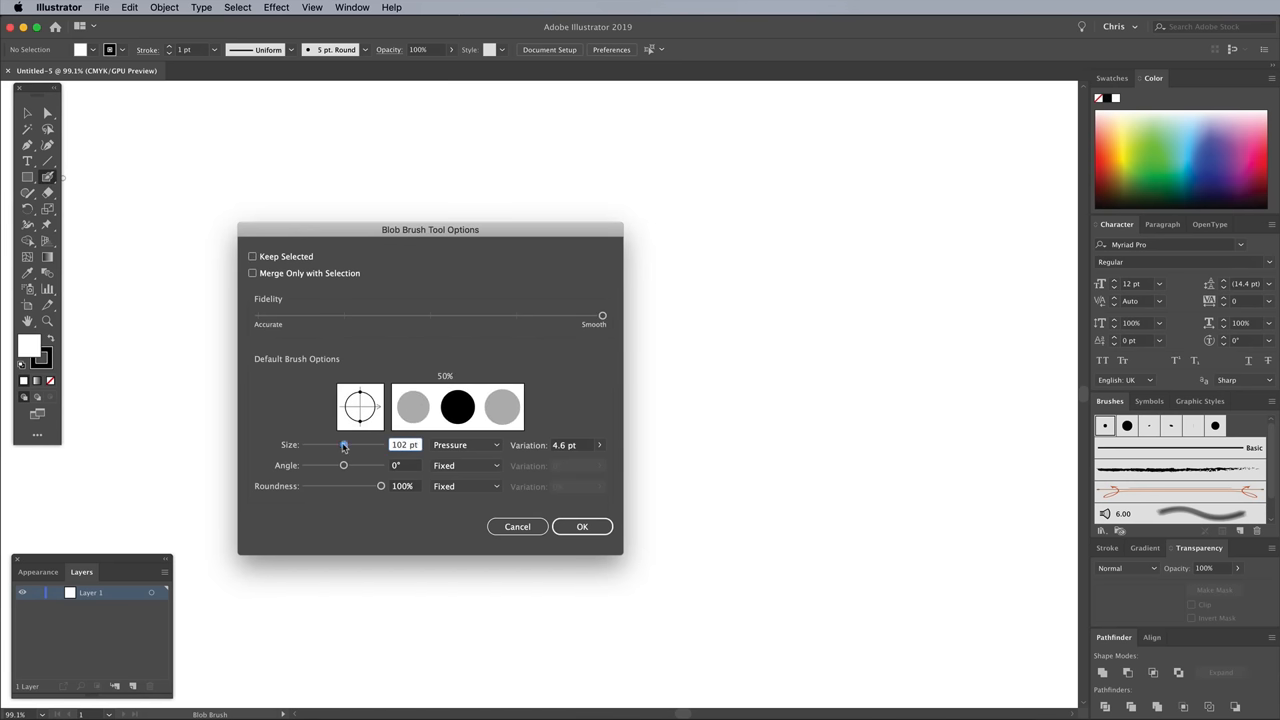
drag(344, 444, 344, 444)
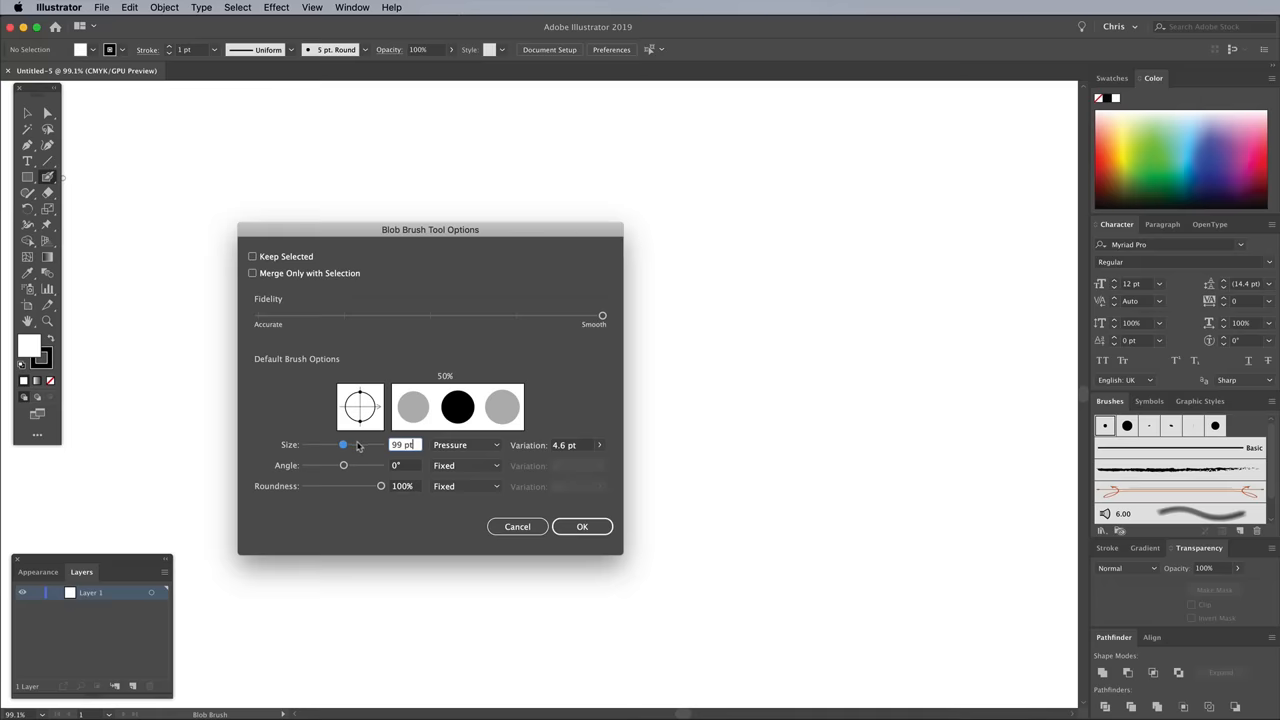
click(496, 444)
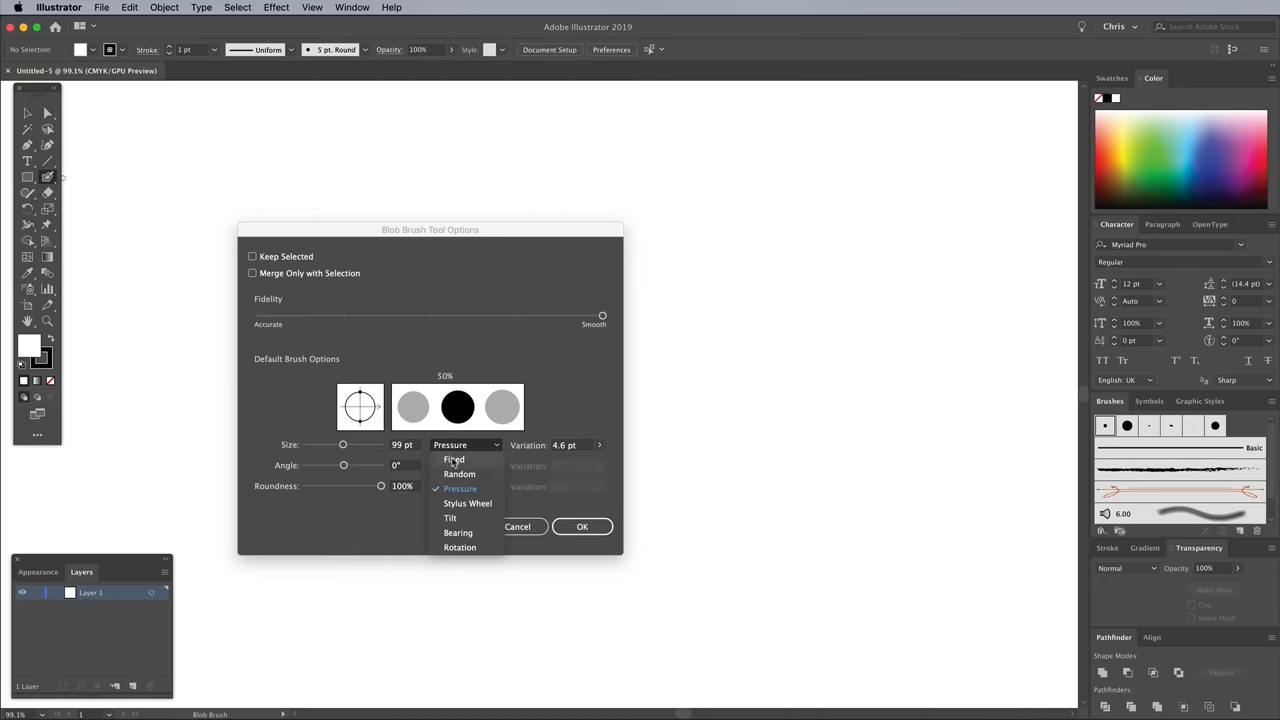
click(582, 526)
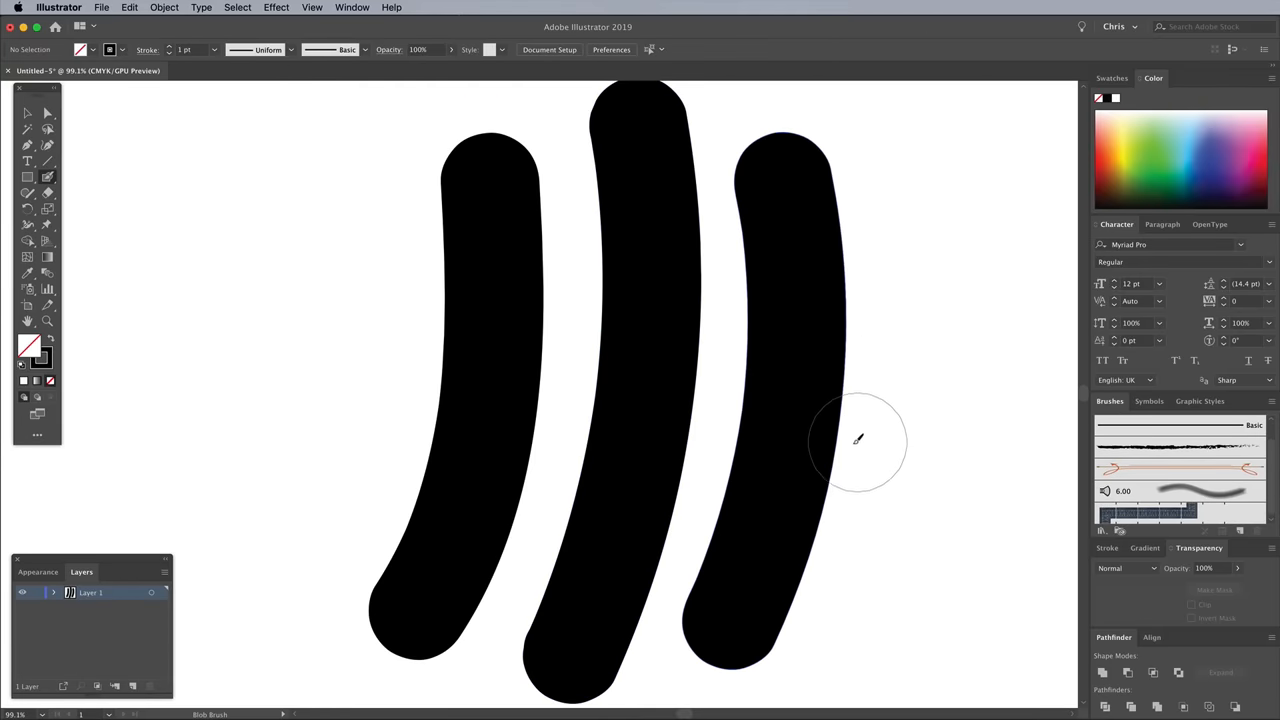
mouse_move(764, 440)
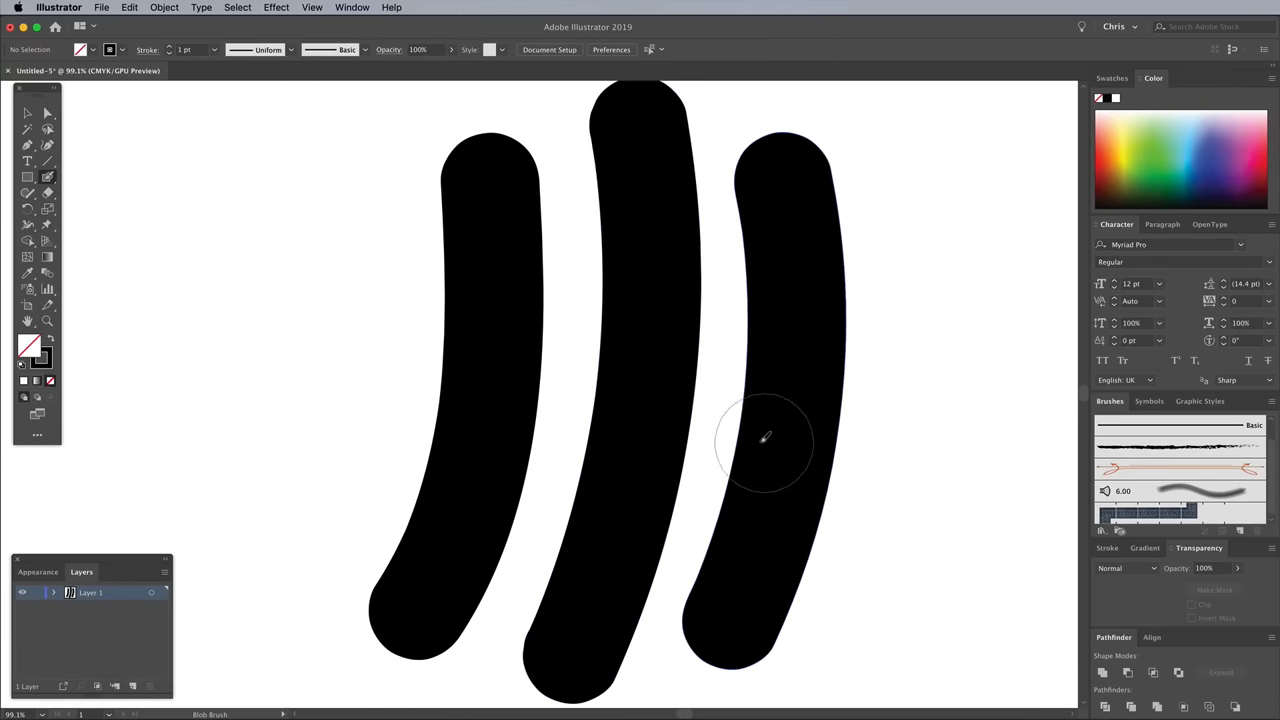
Color the strokes orange and red, lock Layer 1, and add a second layer above it
click(28, 112)
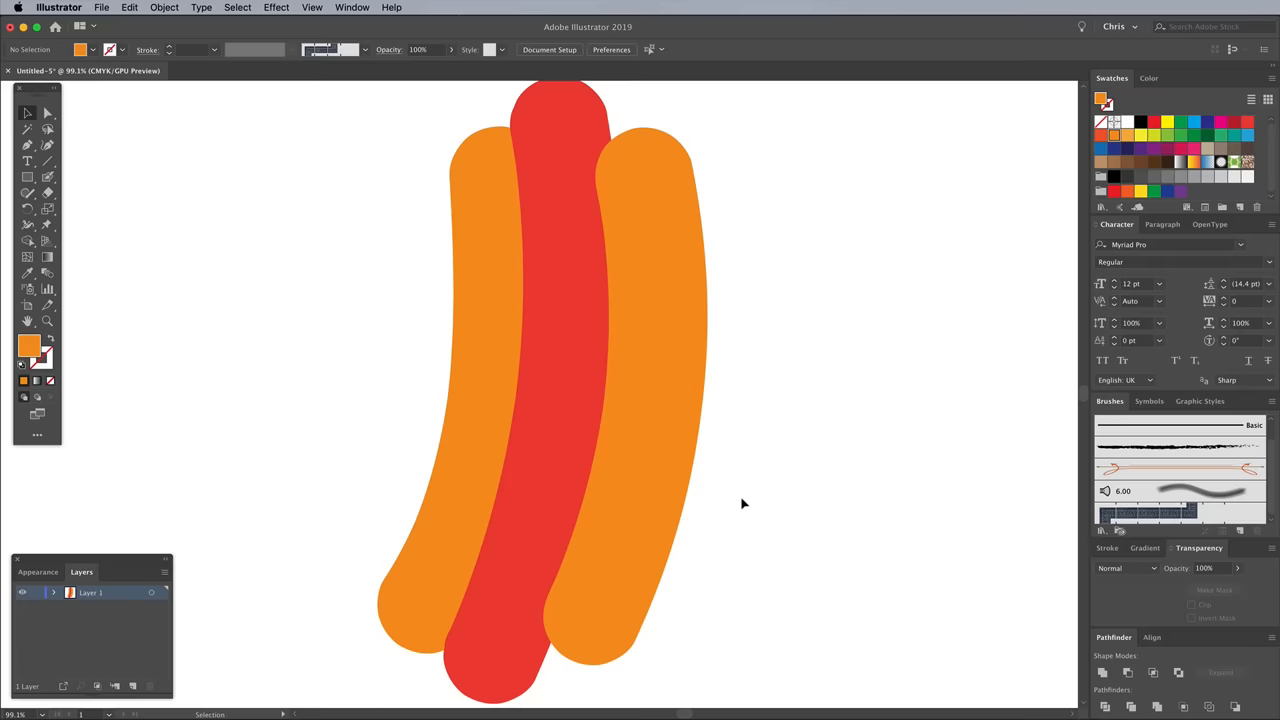
click(36, 592)
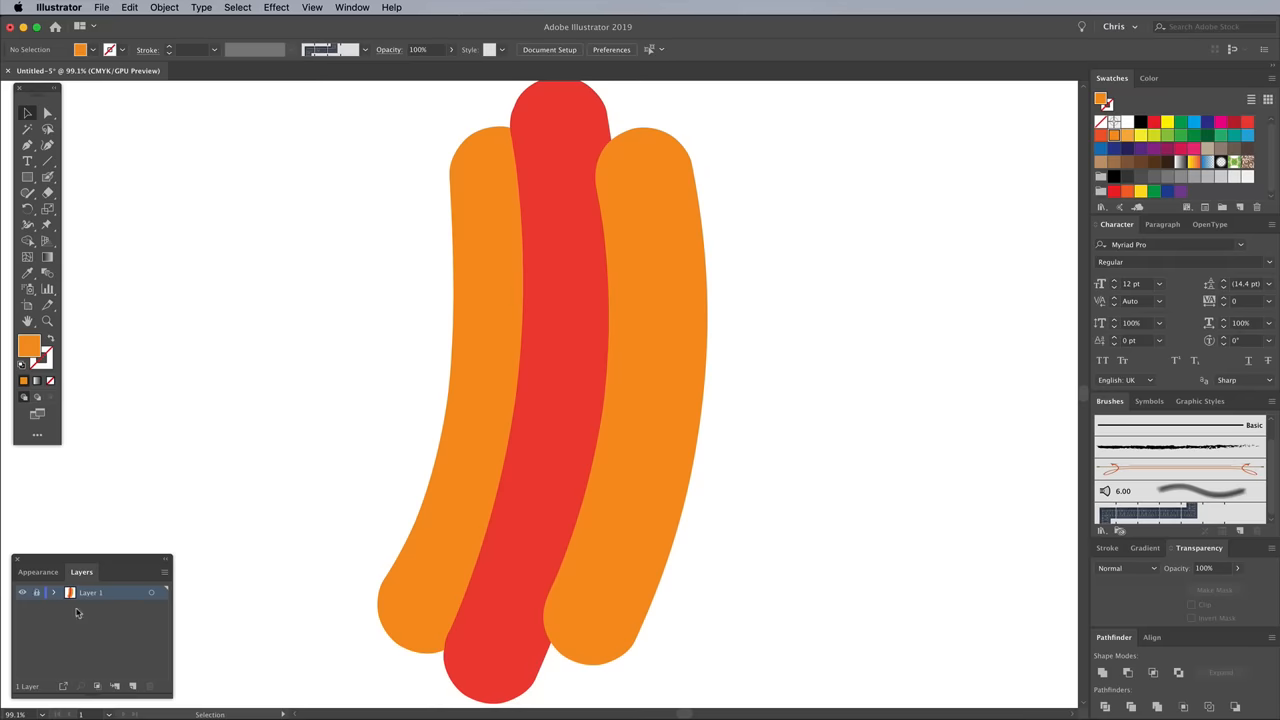
click(114, 686)
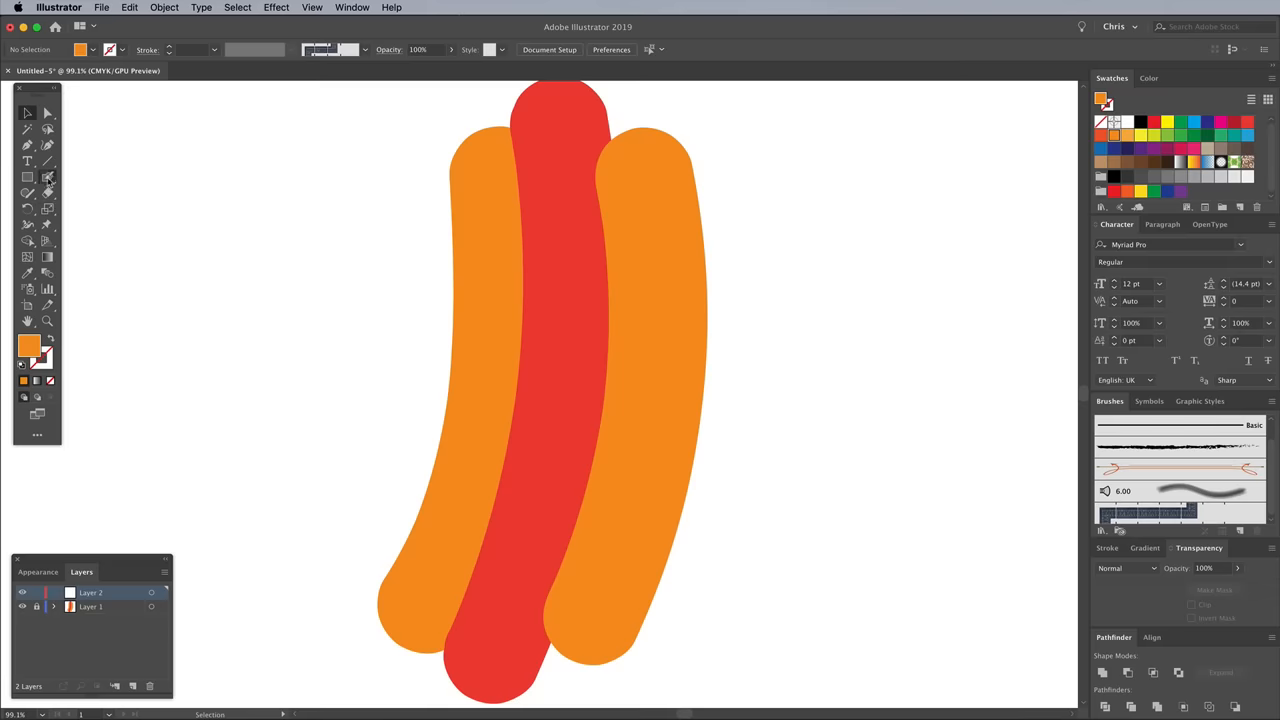
Sketch the face, arms and gloves with a faint translucent Paintbrush stroke
click(48, 160)
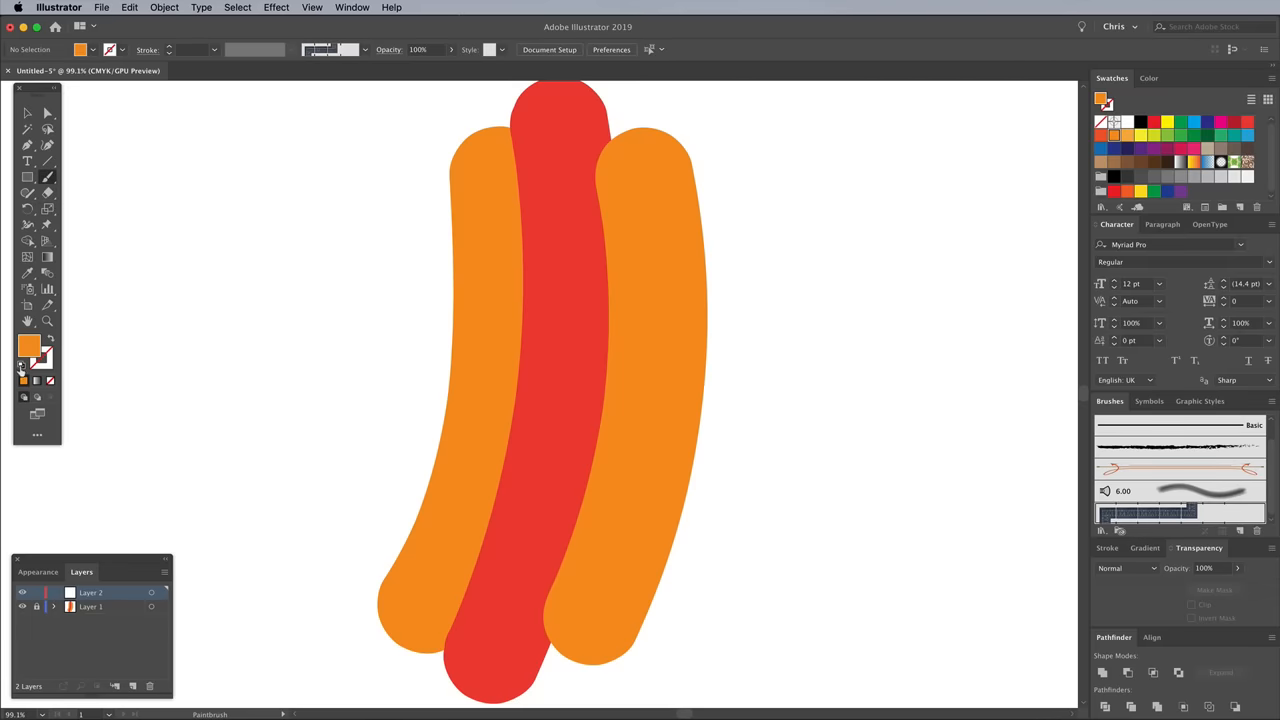
click(50, 380)
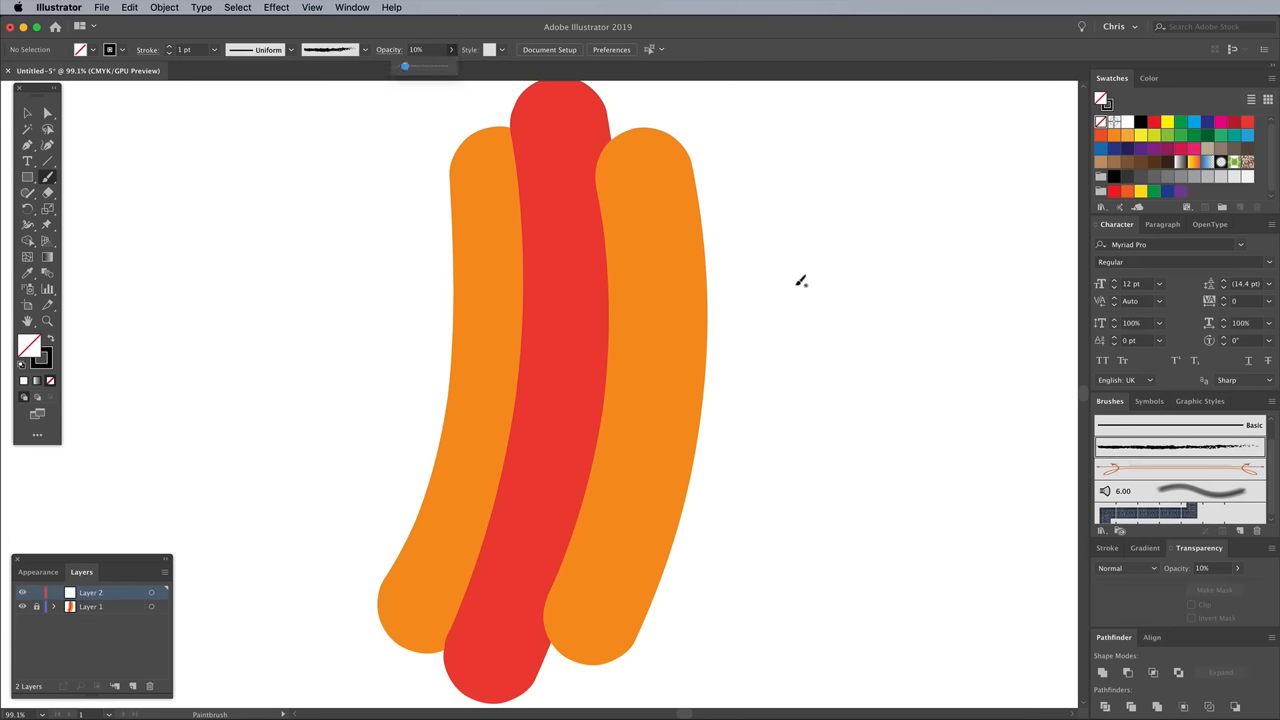
mouse_move(838, 364)
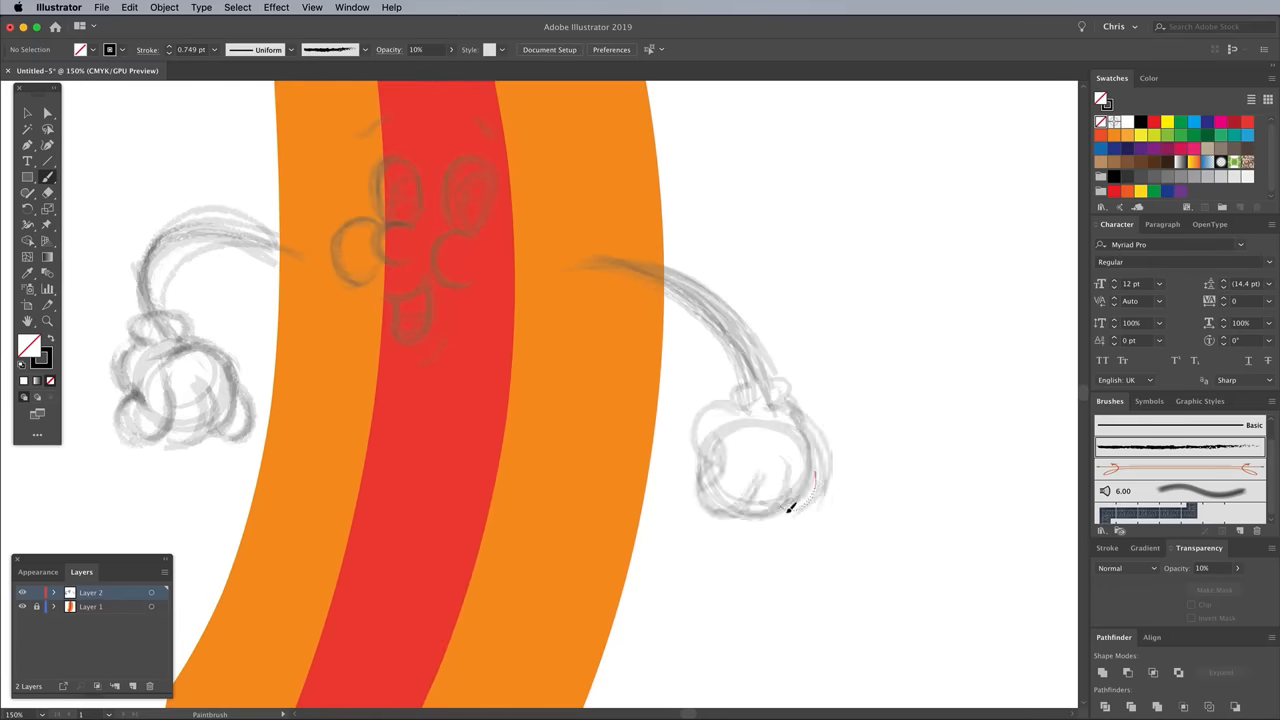
drag(790, 510, 780, 400)
text(Sketch)
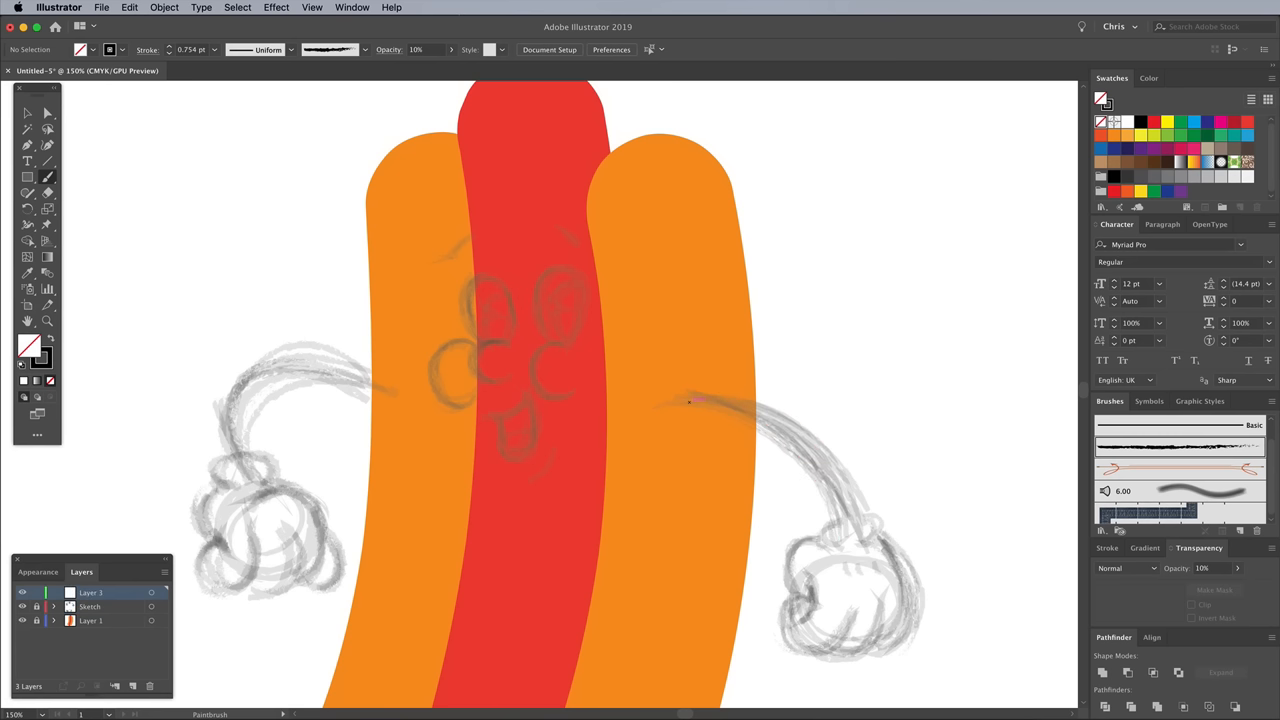
Turn the tapered line into an Art Brush and ink the eyebrow with it
click(28, 176)
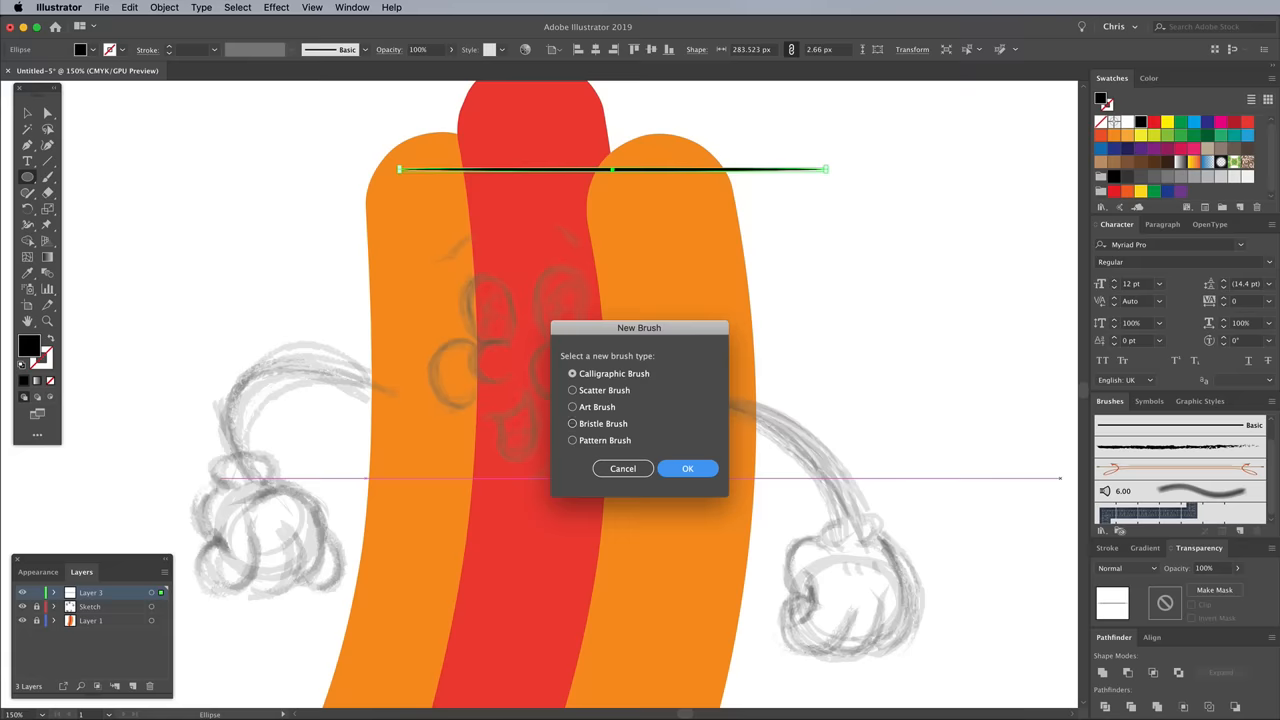
click(688, 468)
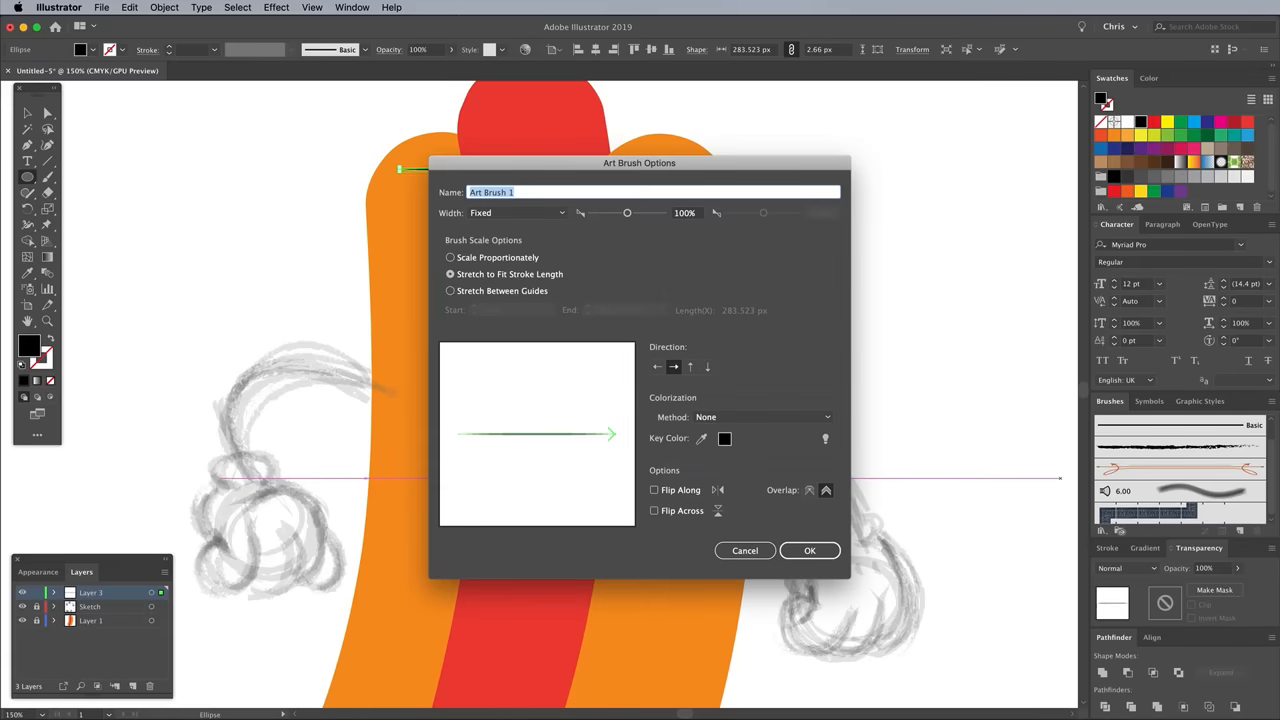
click(810, 550)
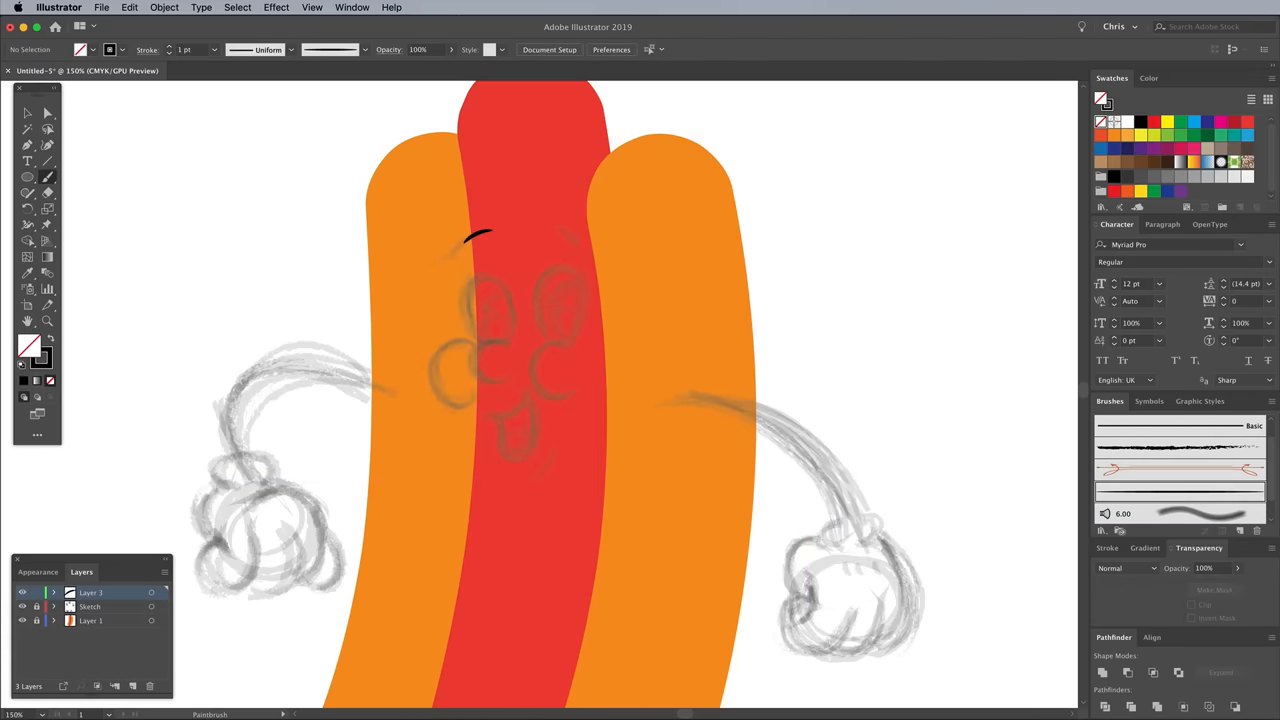
drag(530, 244, 584, 236)
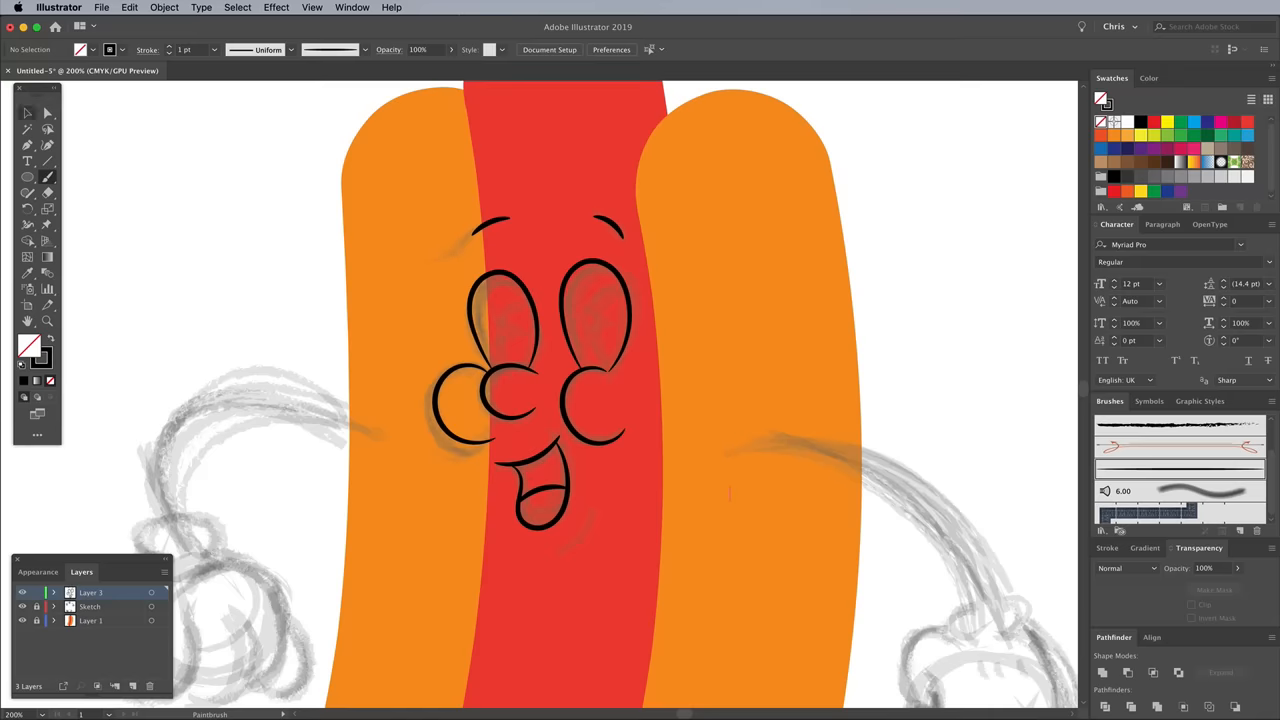
click(532, 372)
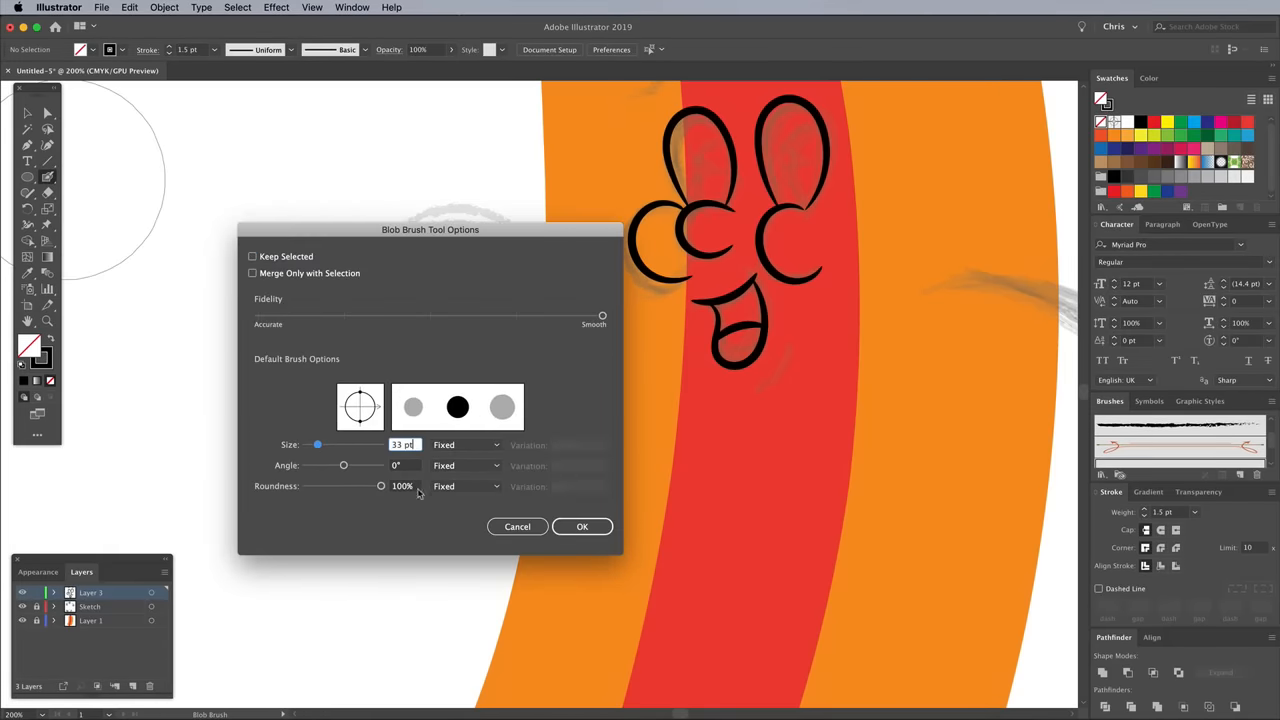
Paint thick black arms and legs with a 33 pt fixed Blob Brush
click(582, 526)
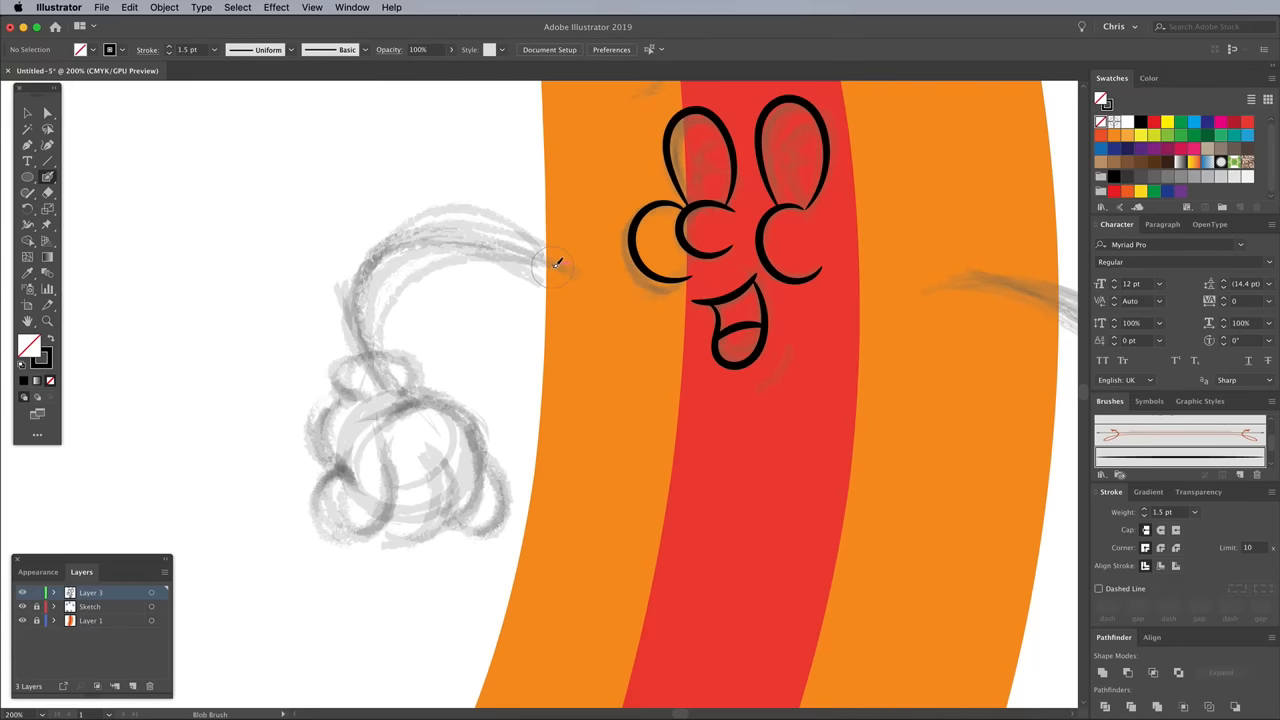
drag(556, 264, 410, 370)
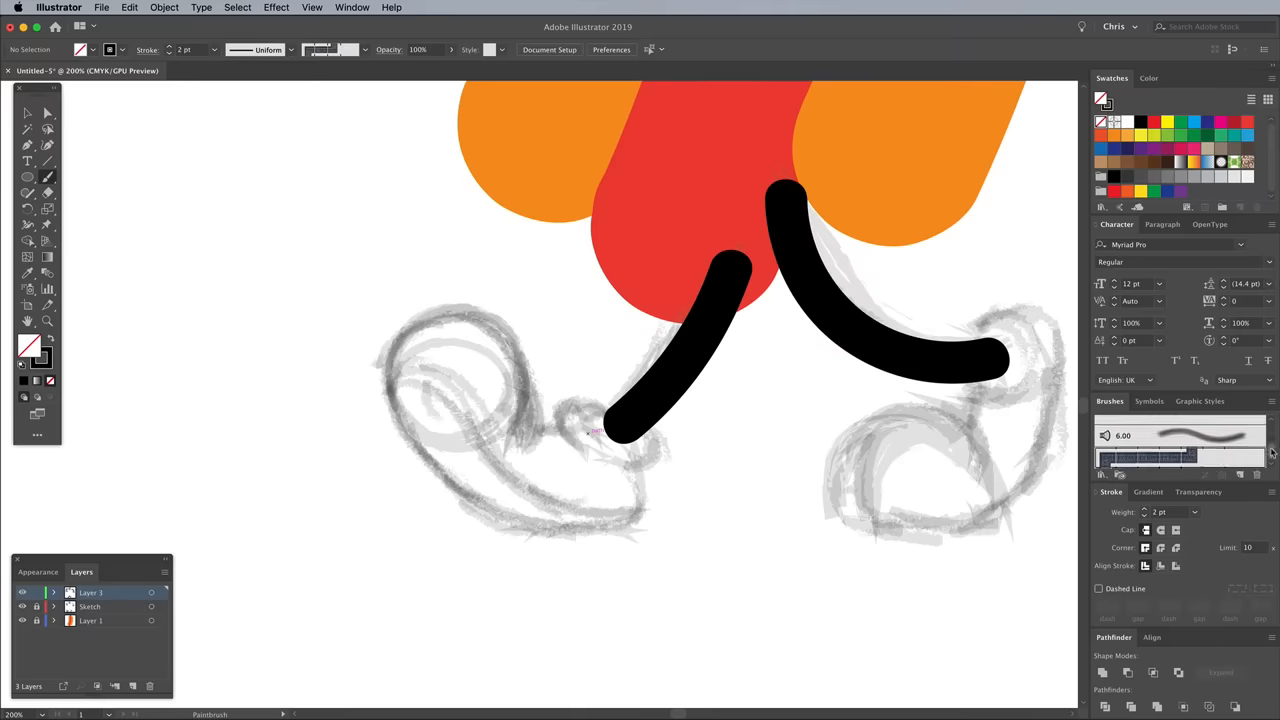
drag(450, 340, 650, 440)
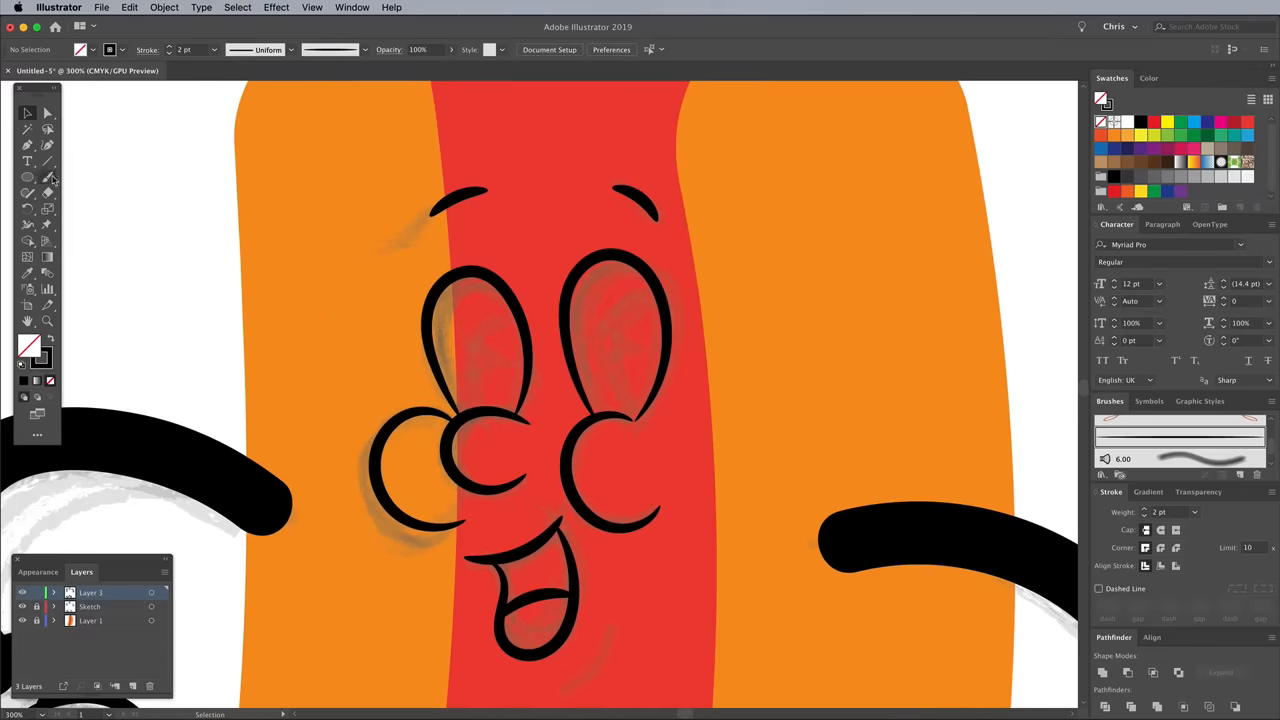
Draw a white highlight in one pupil and Alt-drag a copy into the other eye
double_click(48, 192)
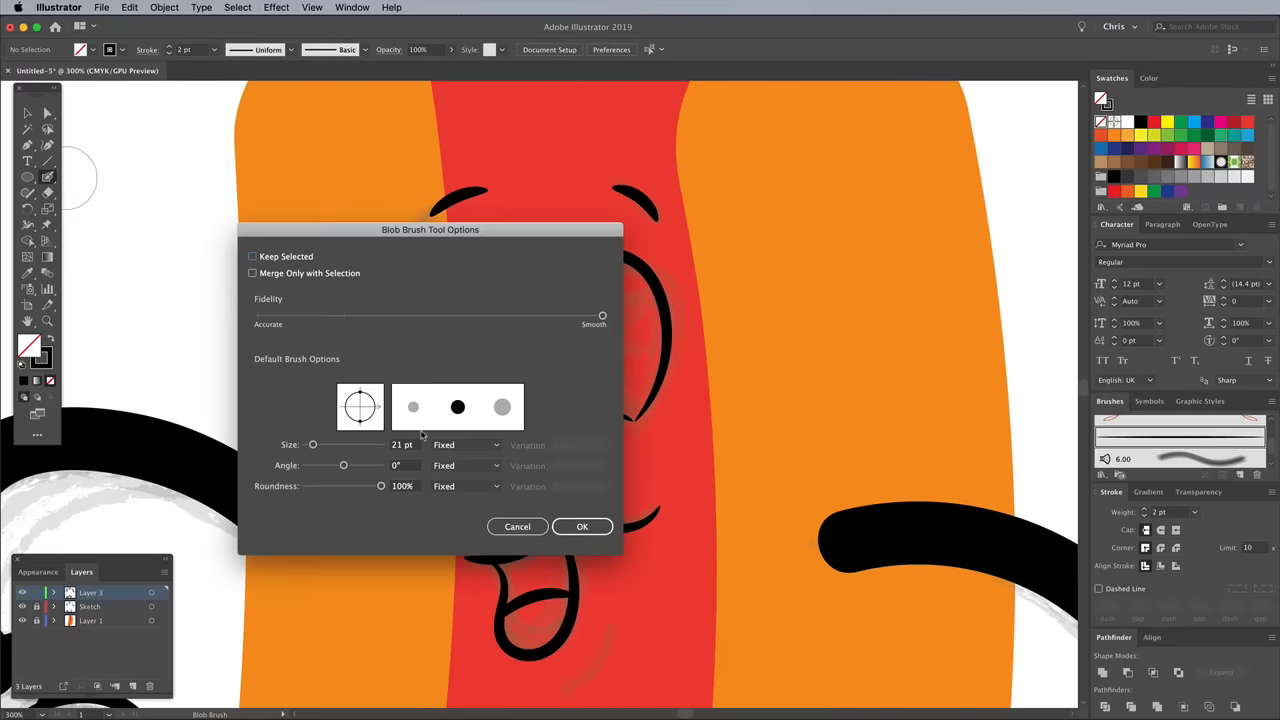
click(582, 526)
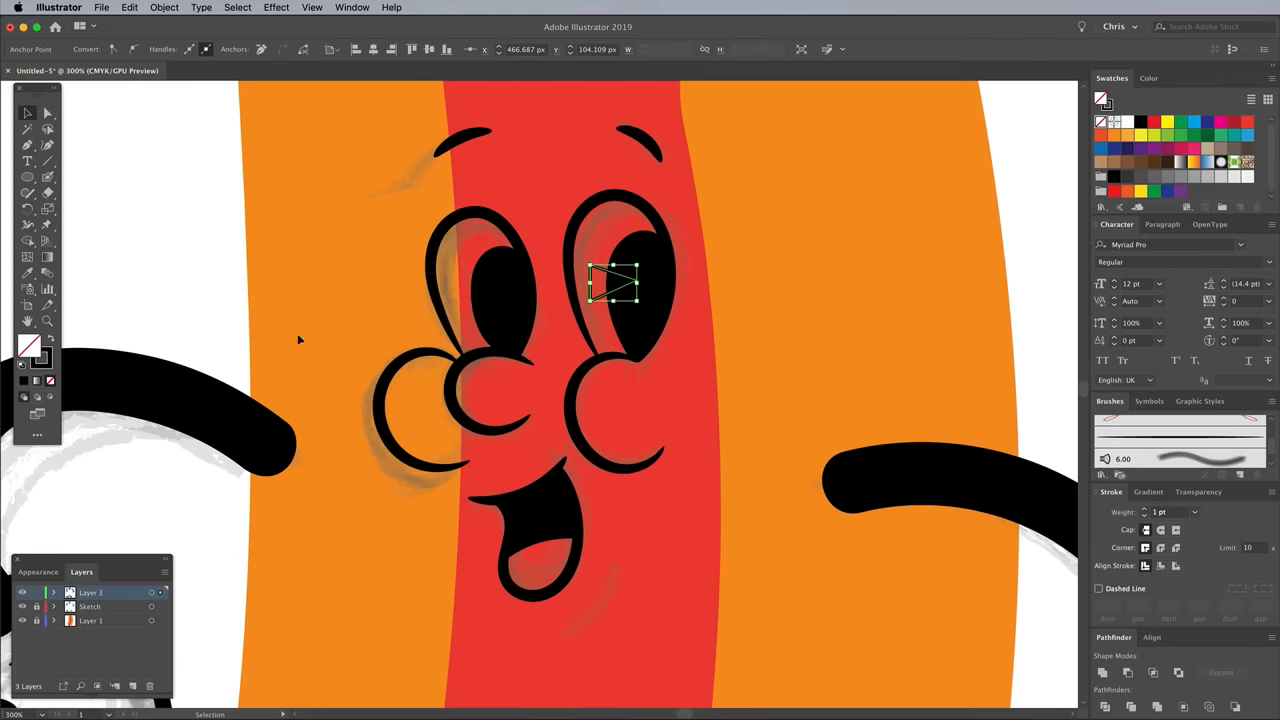
click(1152, 78)
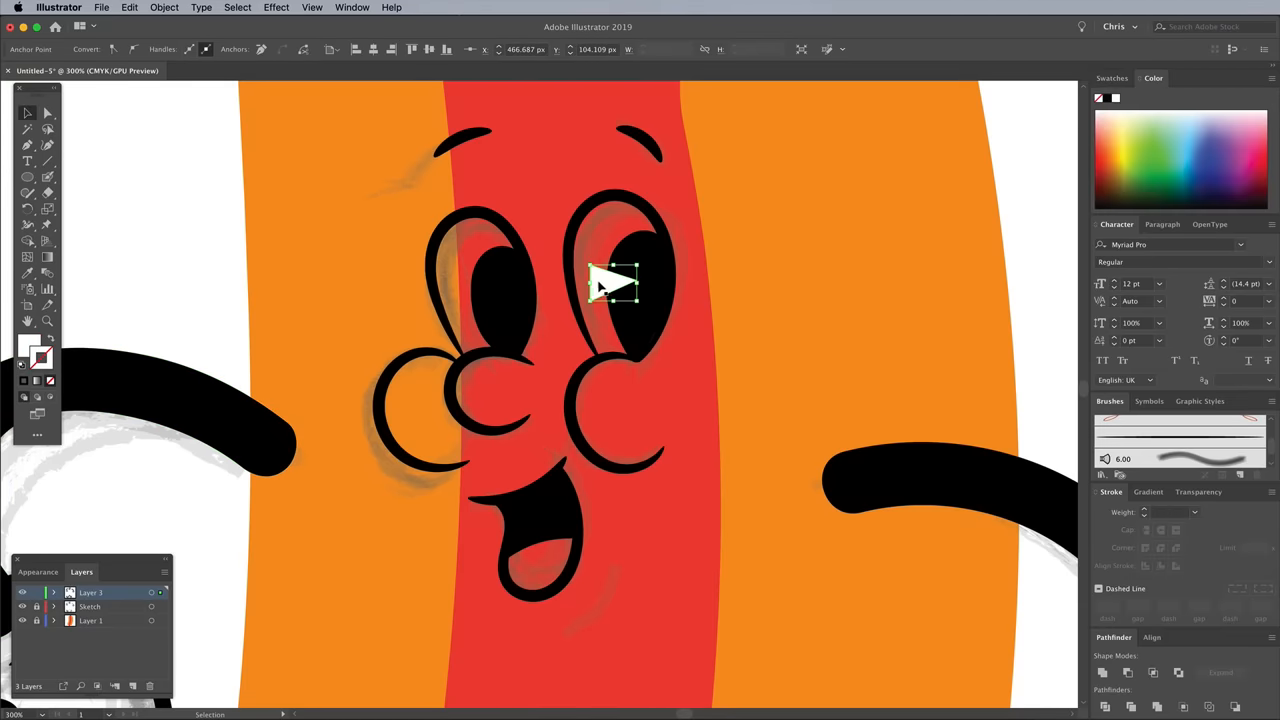
drag(616, 284, 480, 290)
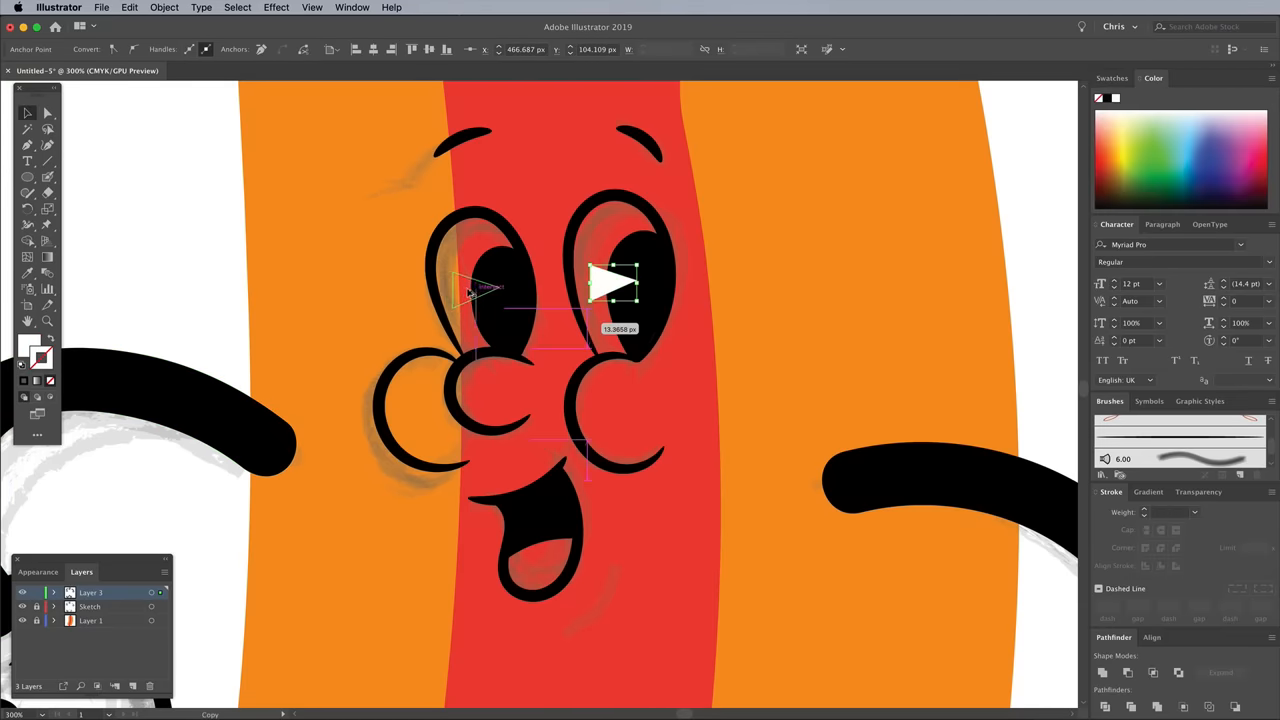
click(490, 290)
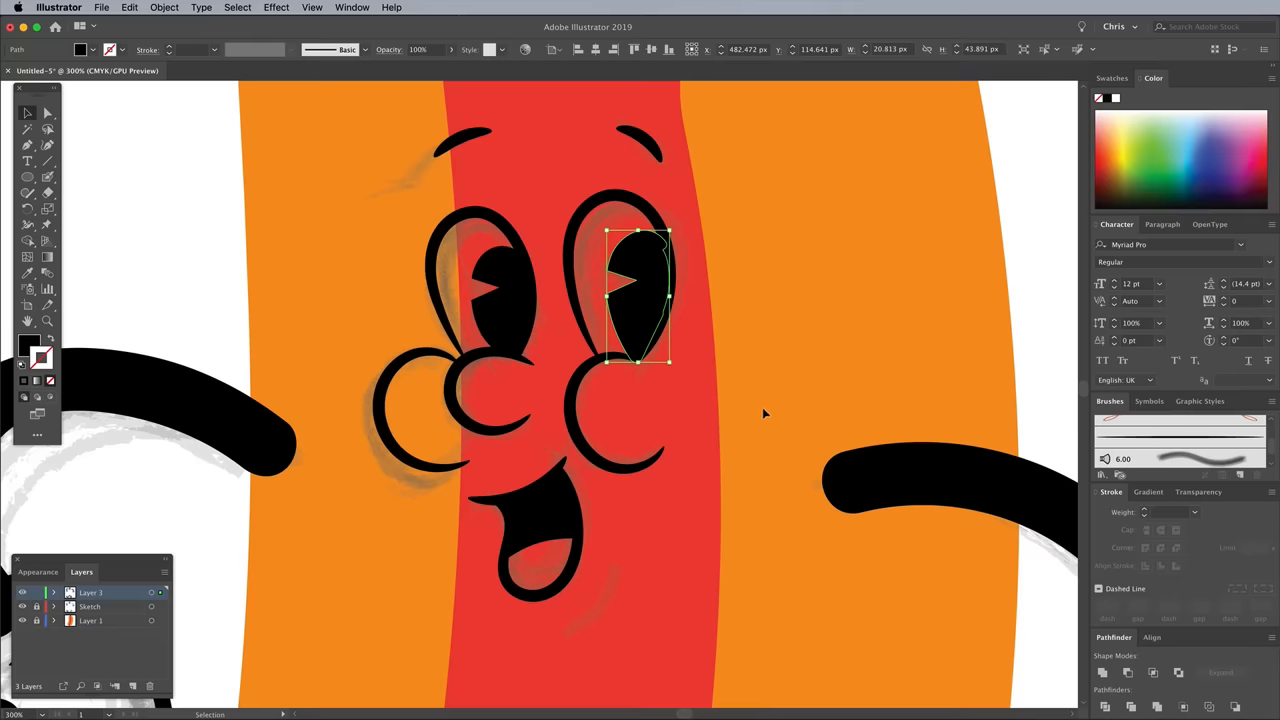
click(988, 292)
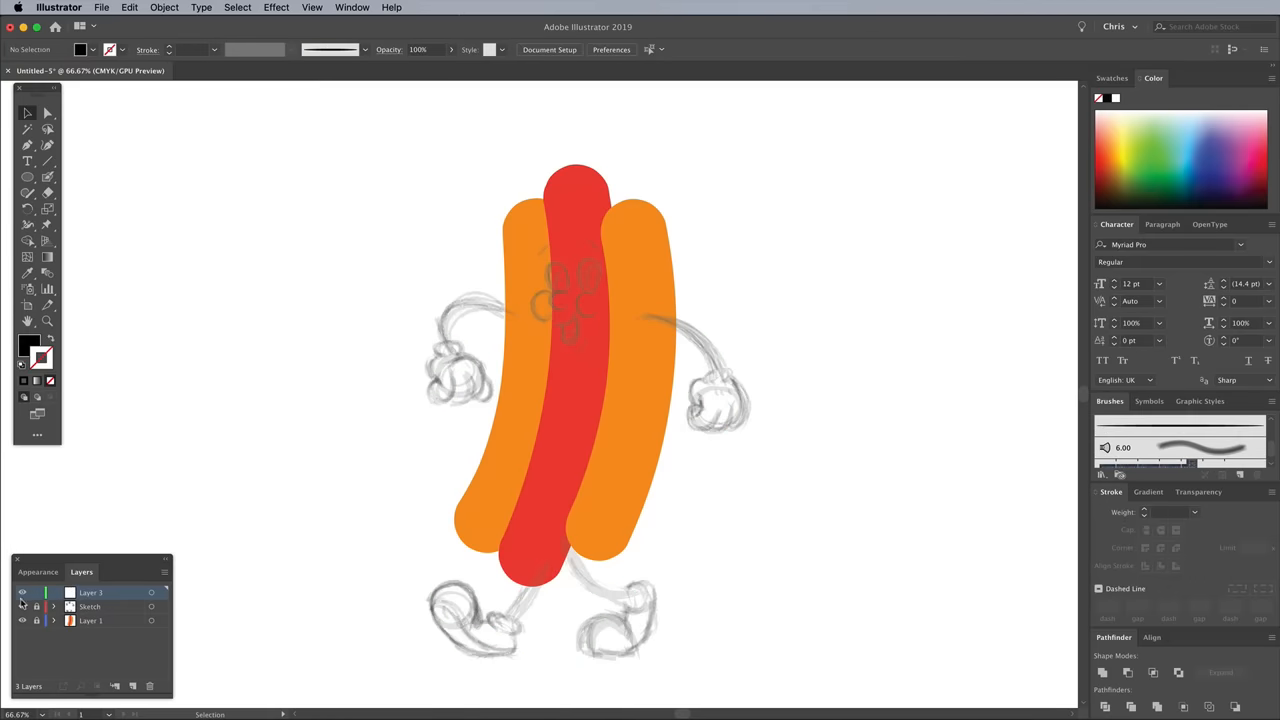
Hide the Sketch layer, then select the left arm and glove for arranging
click(22, 608)
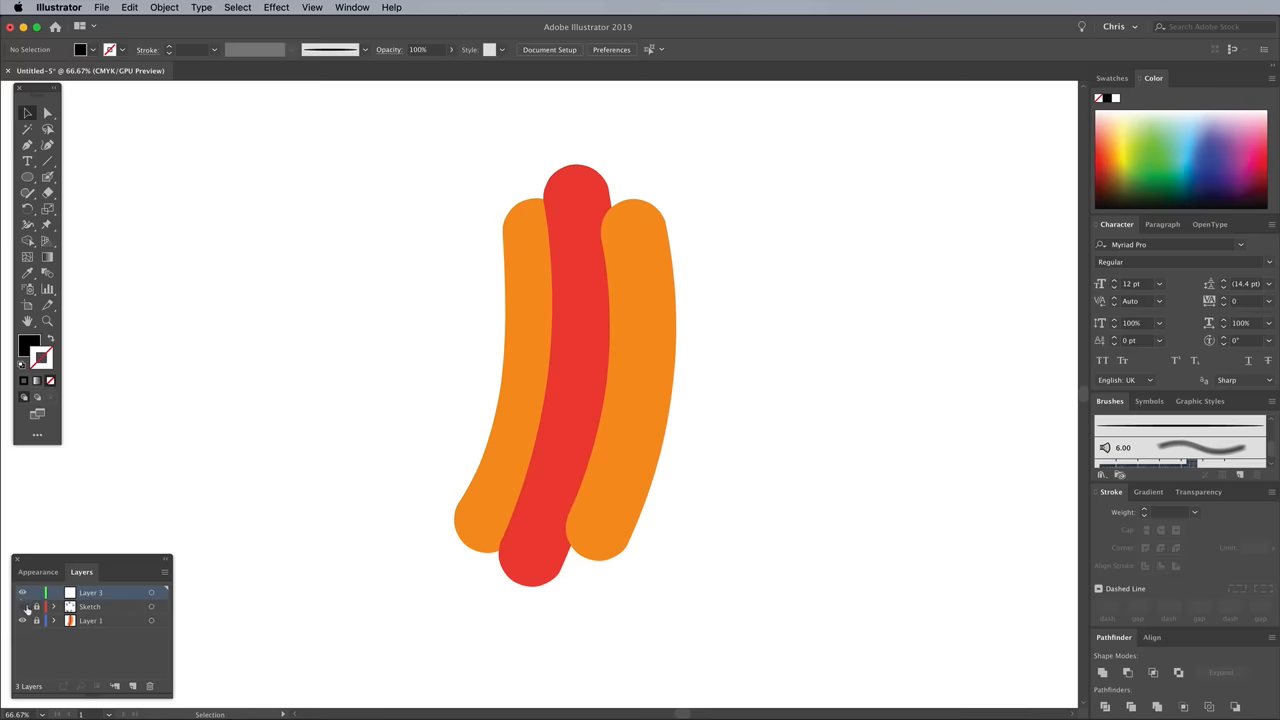
click(92, 620)
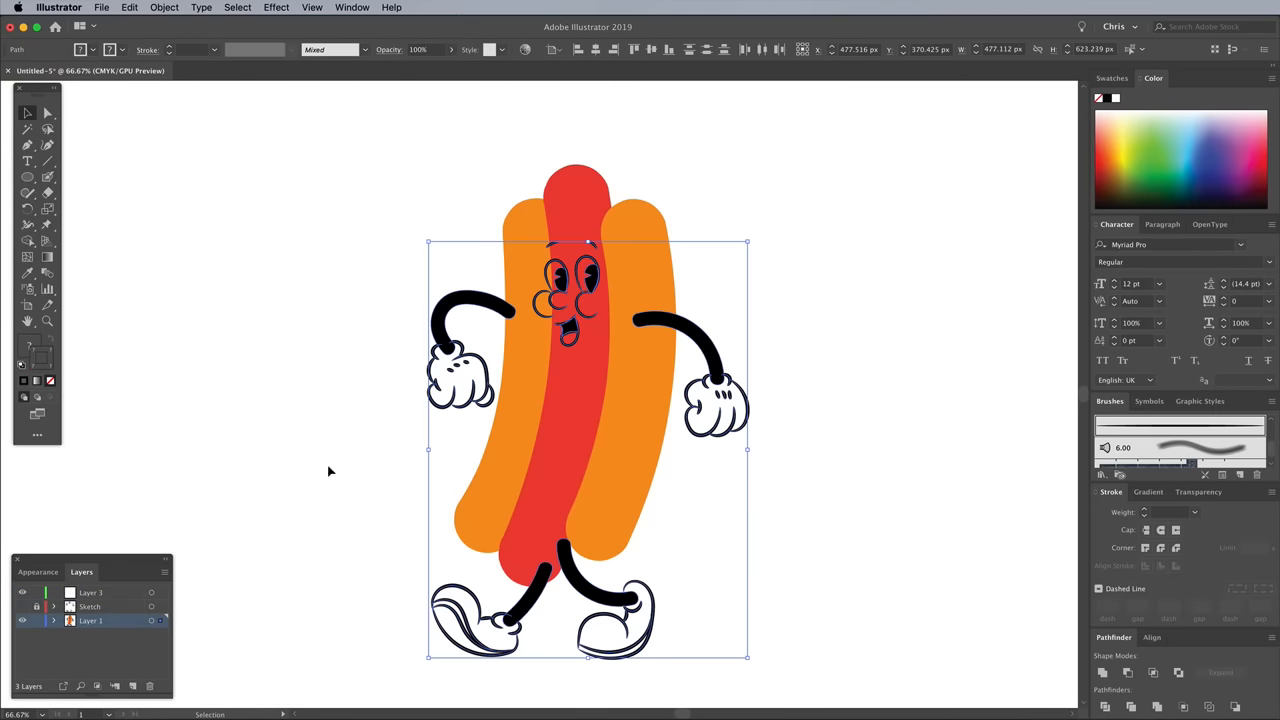
click(344, 456)
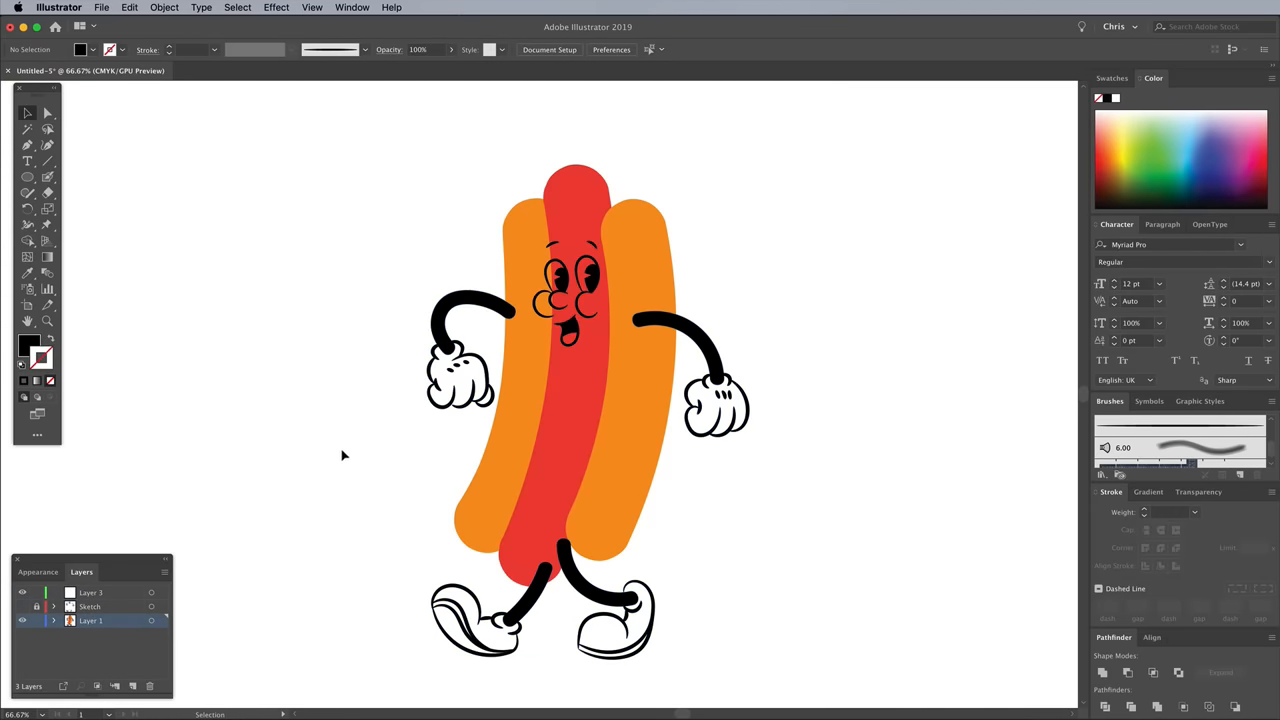
click(470, 350)
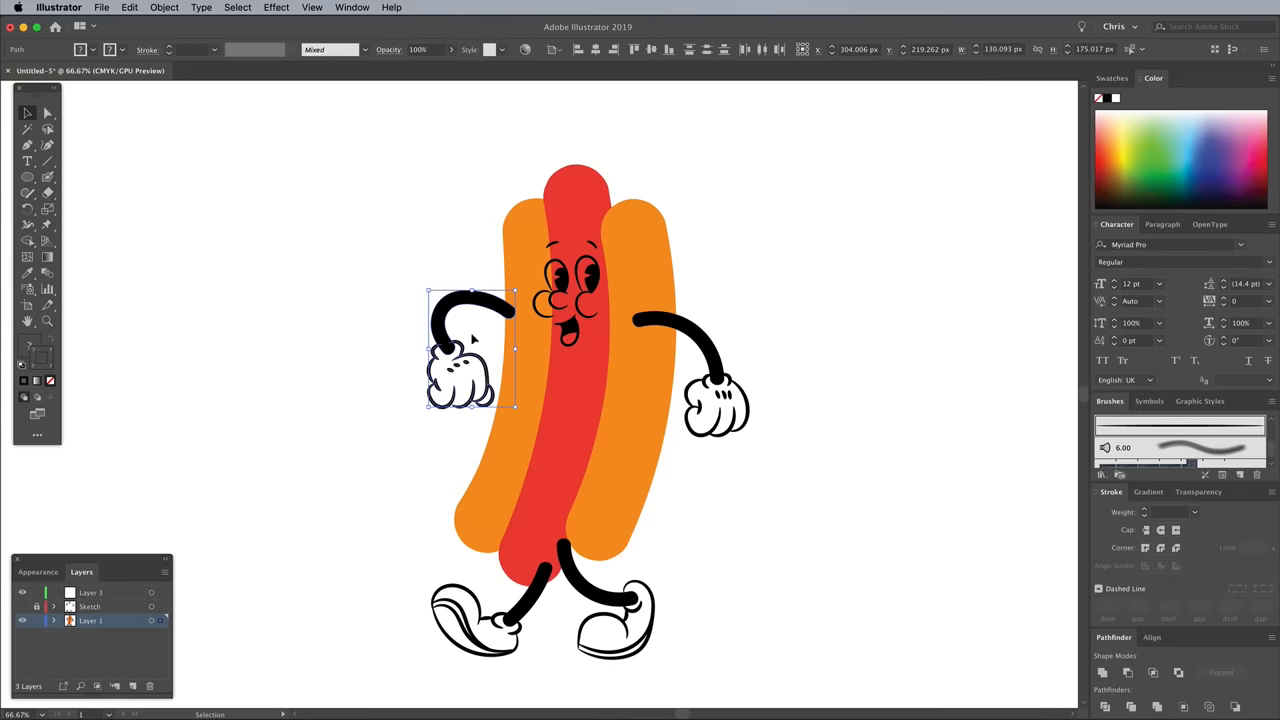
right_click(476, 340)
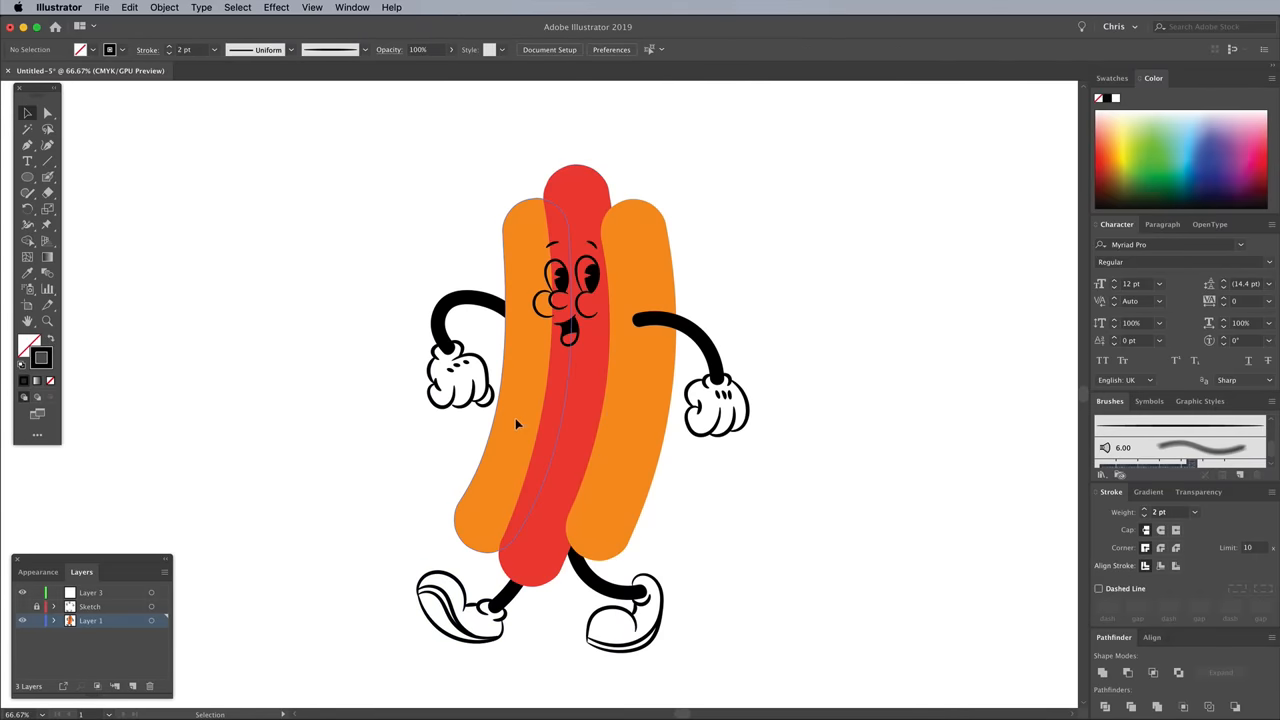
Outline the left bun half with the black art brush and zoom in on the face
click(516, 424)
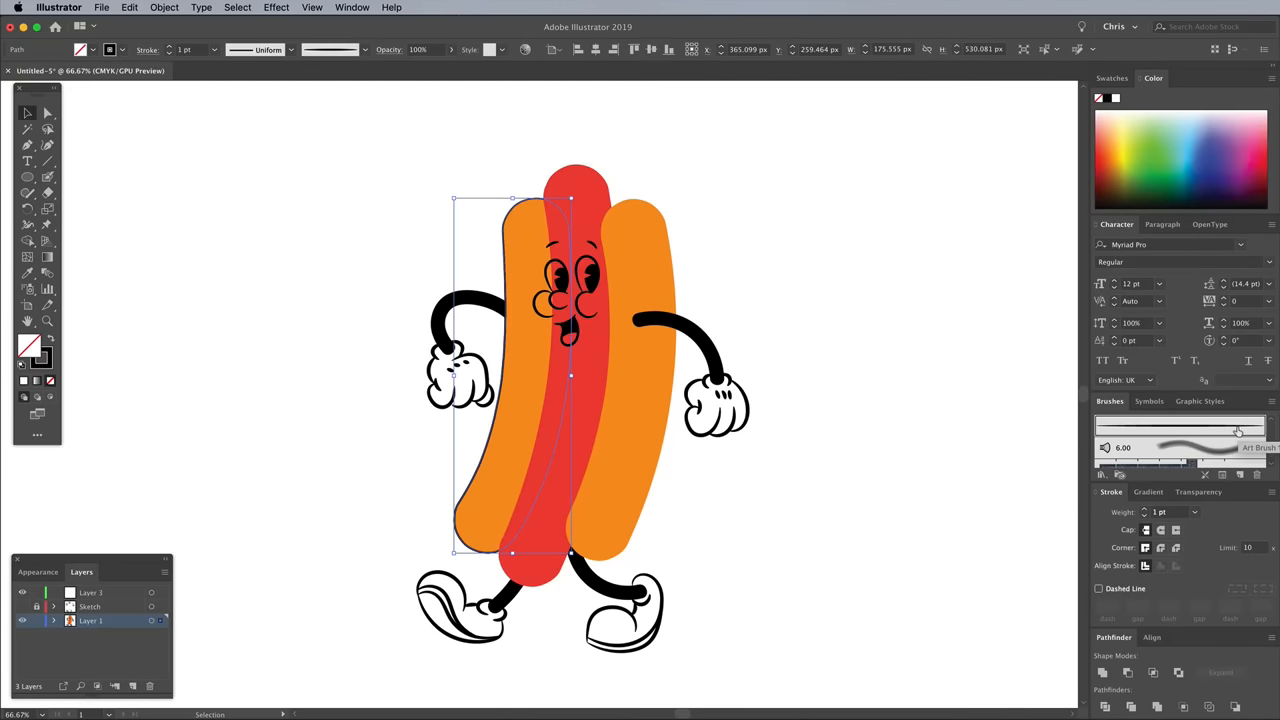
click(1144, 512)
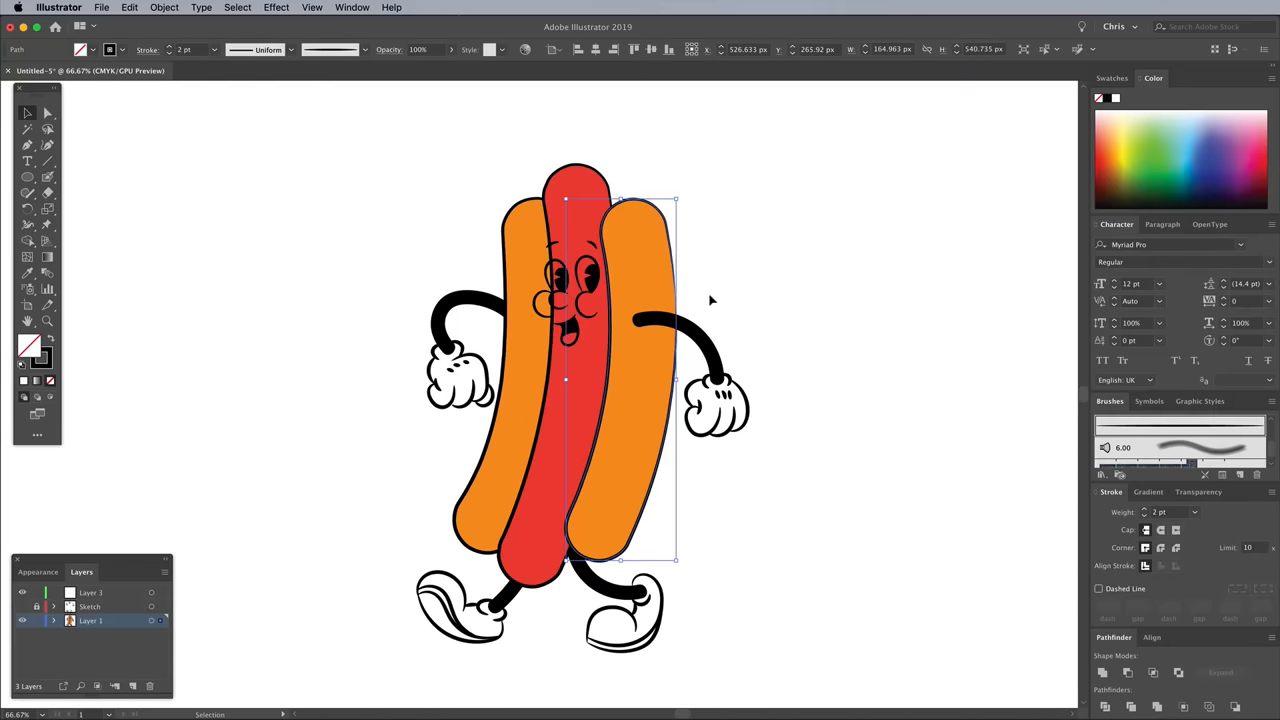
click(48, 192)
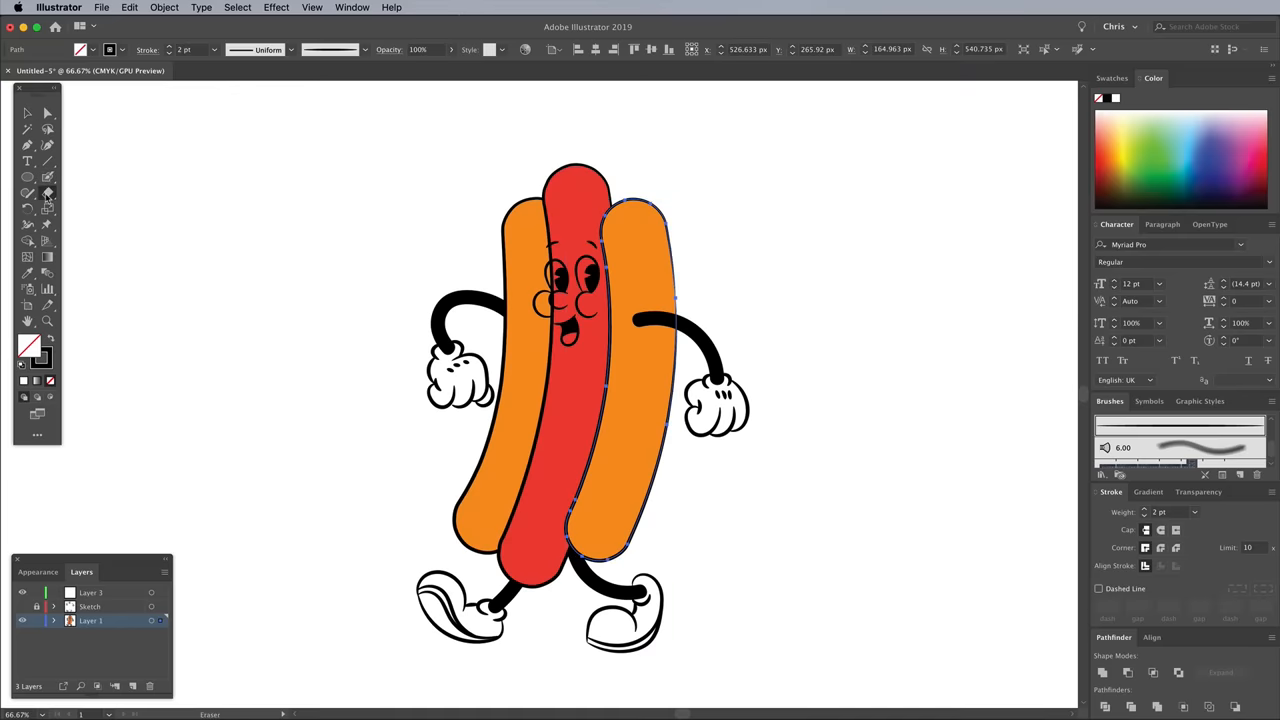
click(46, 192)
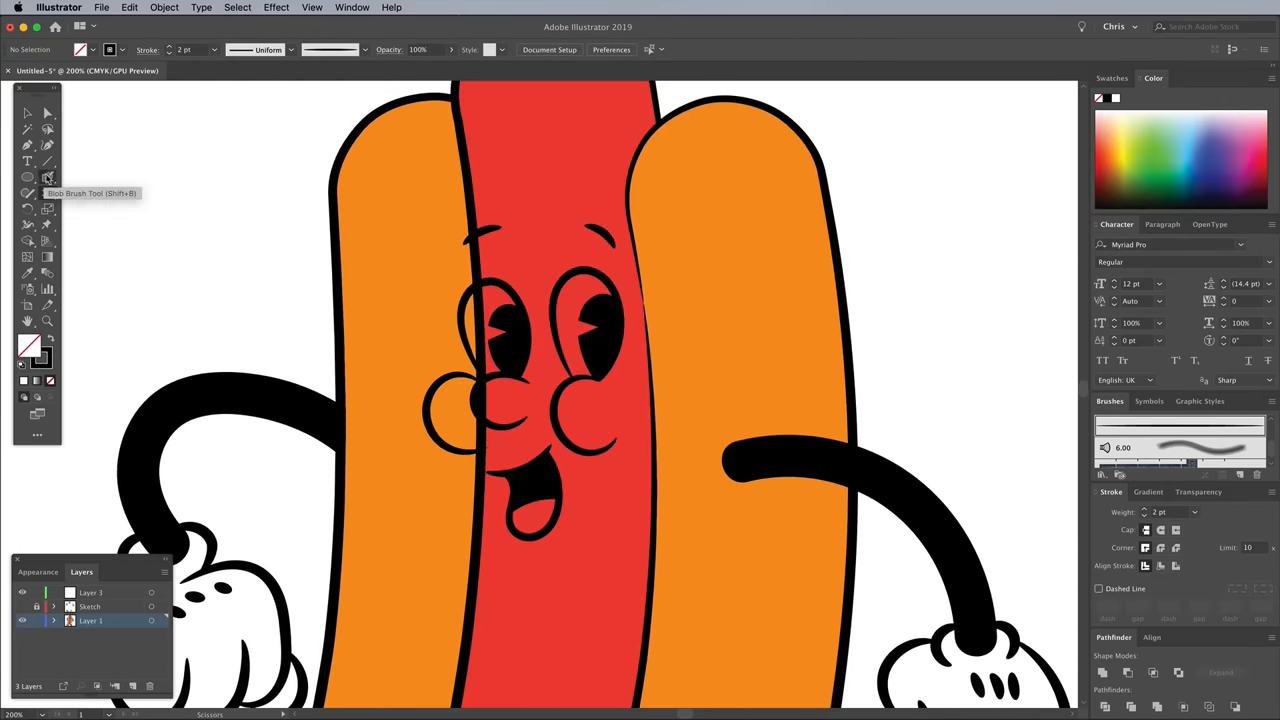
Paint a thicker black glove outline and a white mouth detail with the Blob Brush
click(48, 176)
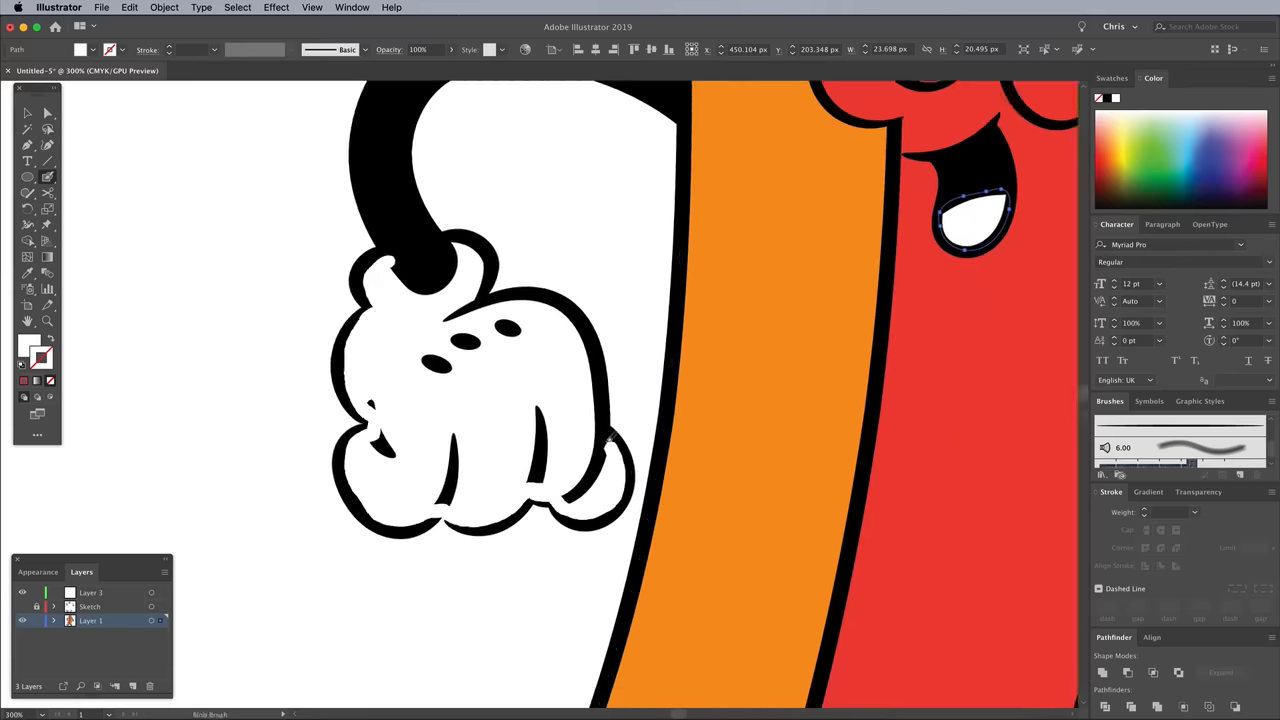
Paint the left glove white with the Blob Brush and send the fill behind its black outlines
click(312, 8)
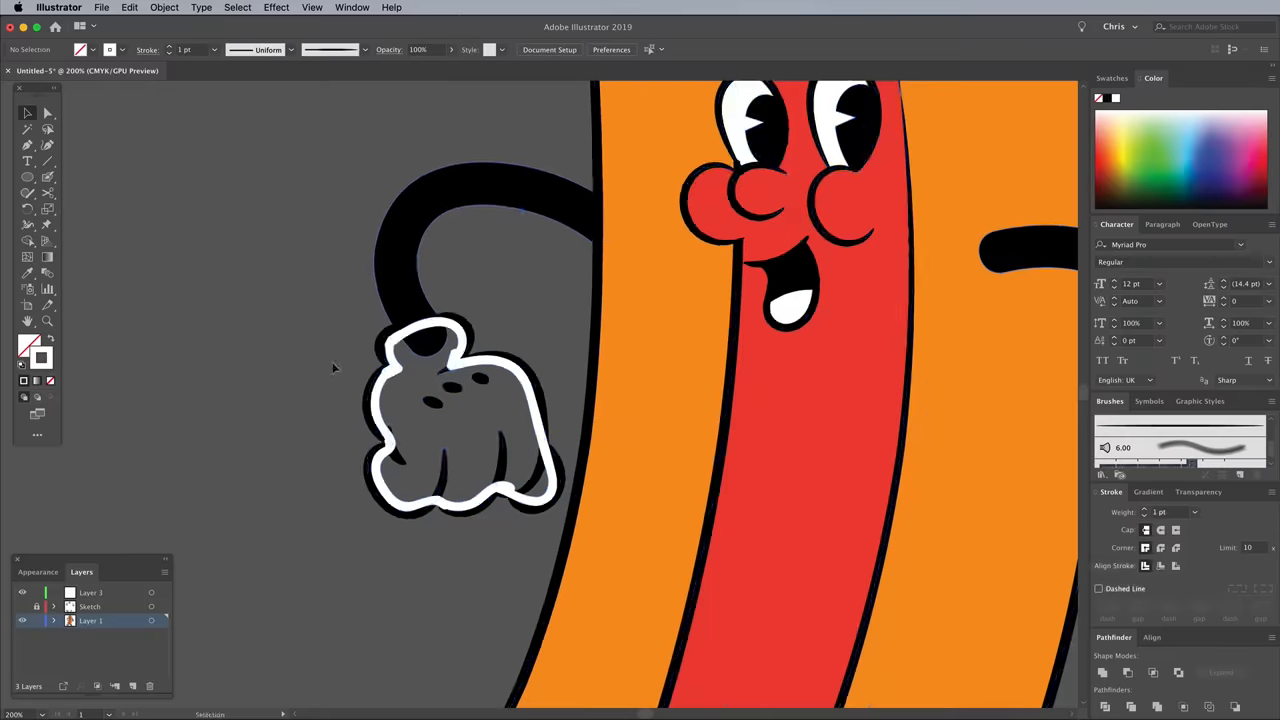
right_click(420, 390)
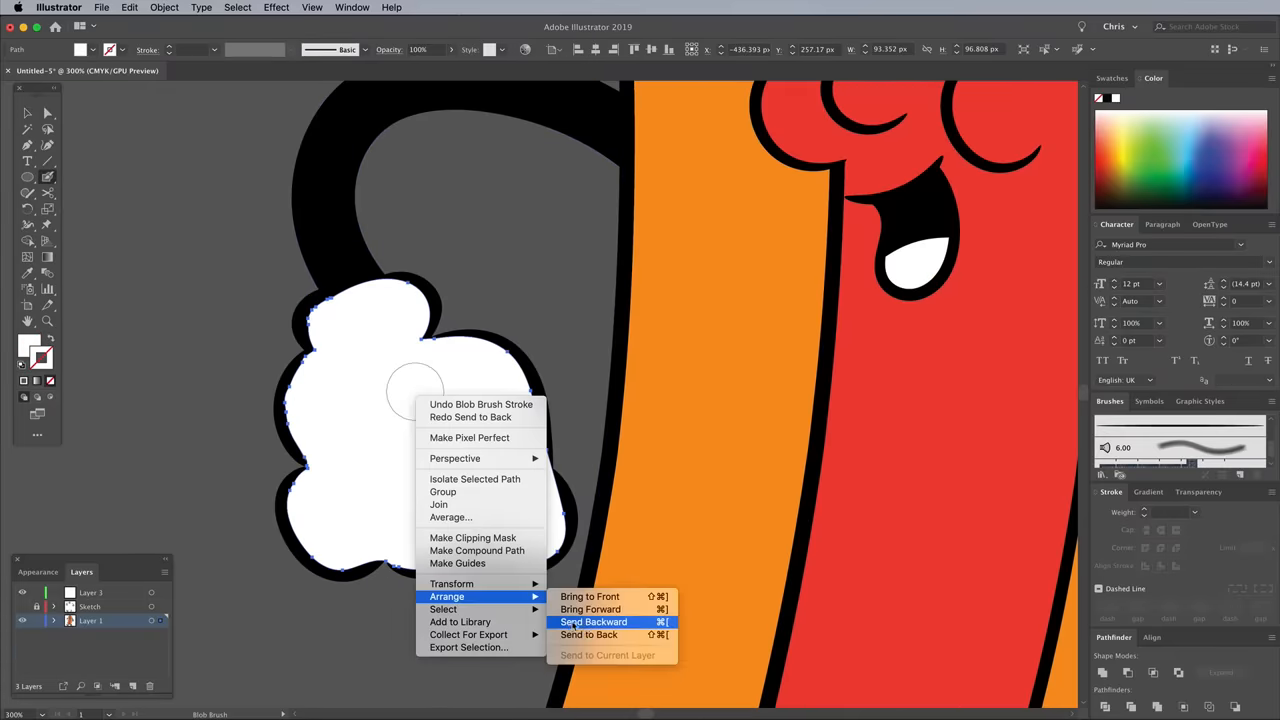
click(592, 620)
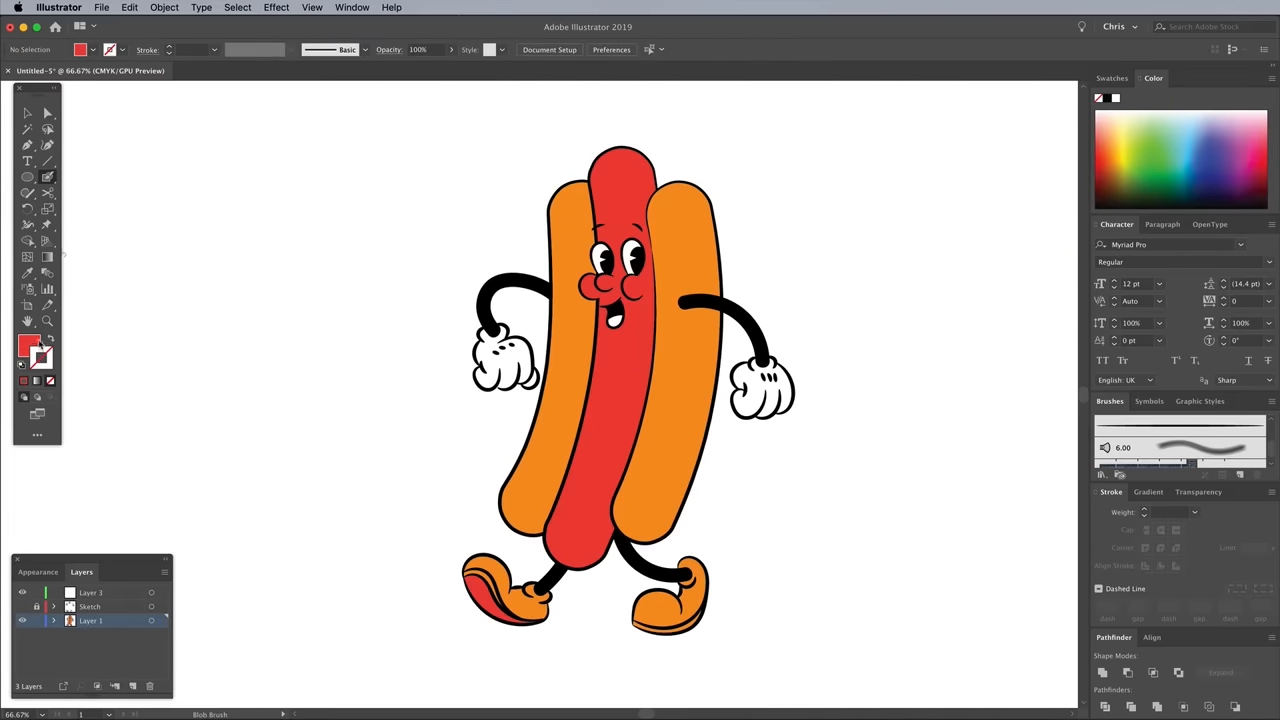
Paint a yellow mustard squiggle along the sausage with the Paintbrush
click(504, 356)
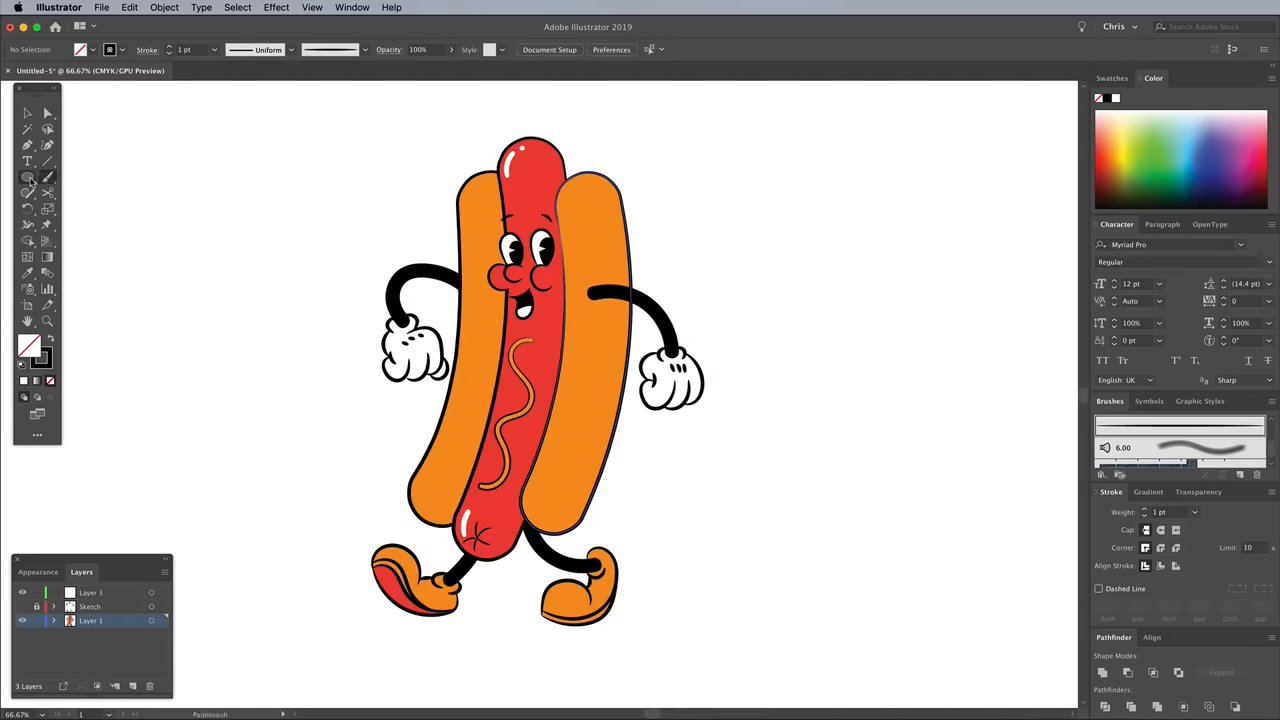
Add a black shadow ellipse under the feet and a dark 21201D background rectangle
drag(350, 616, 680, 636)
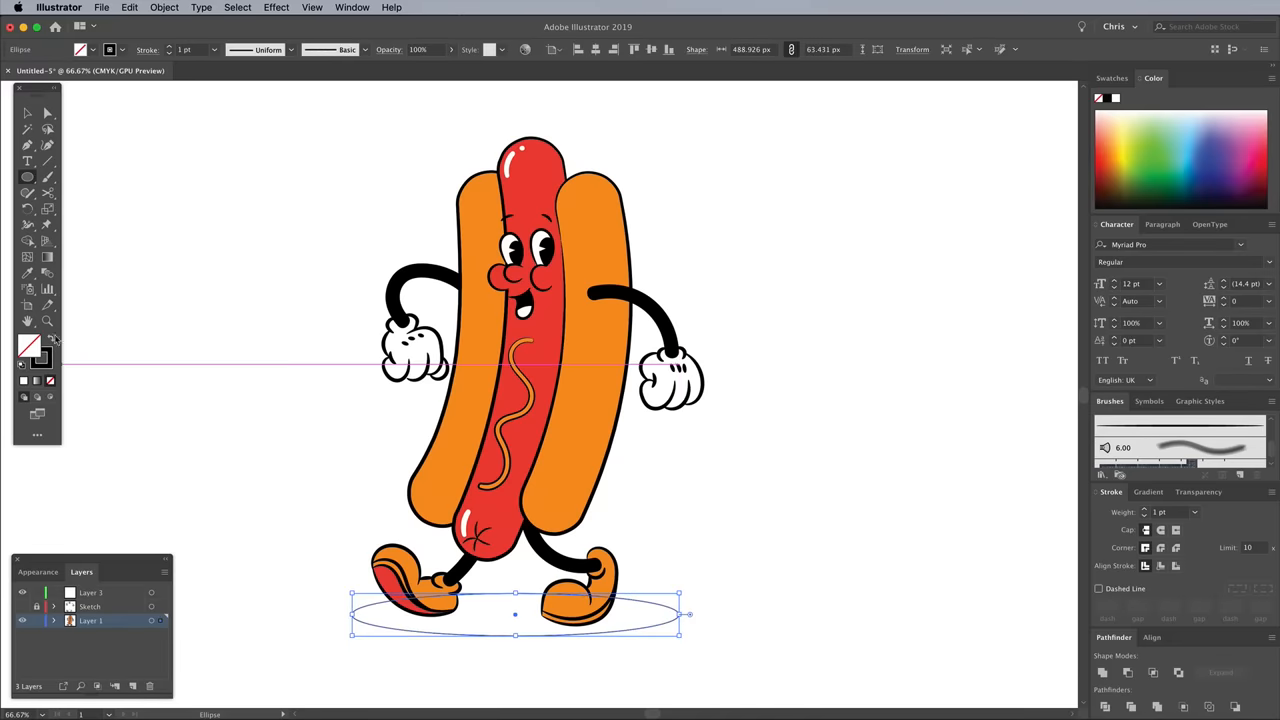
click(28, 344)
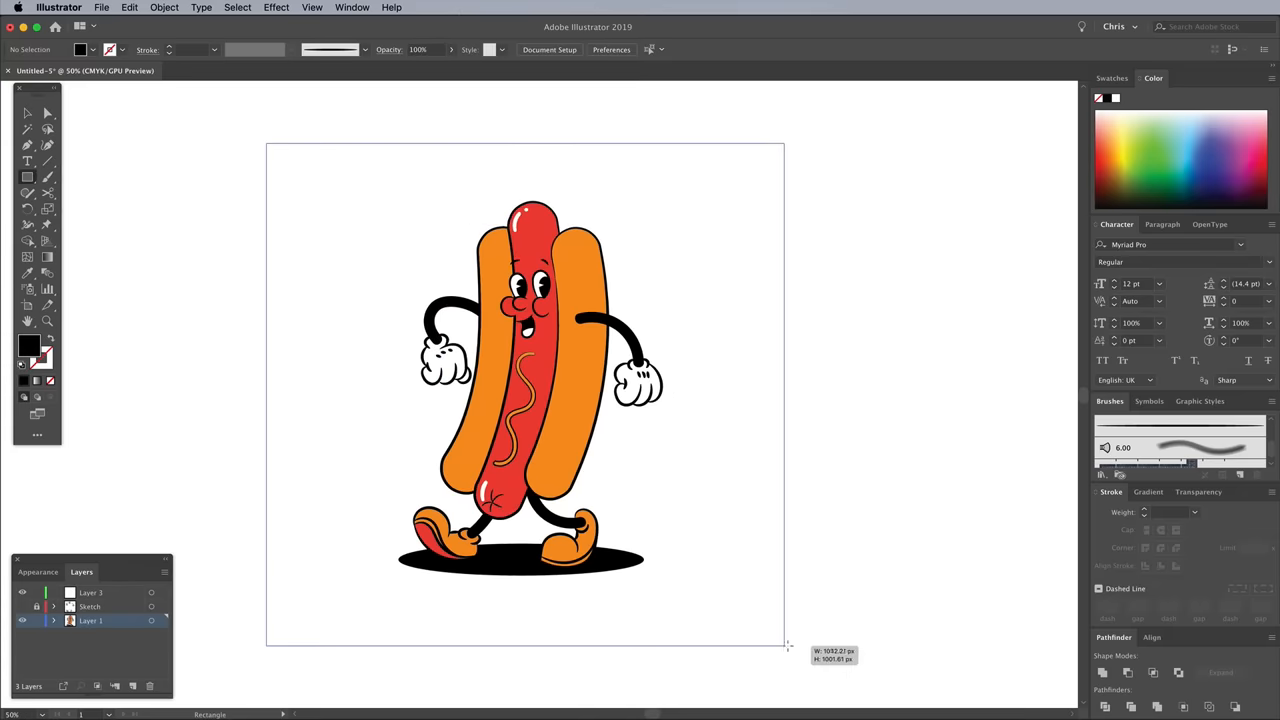
double_click(28, 344)
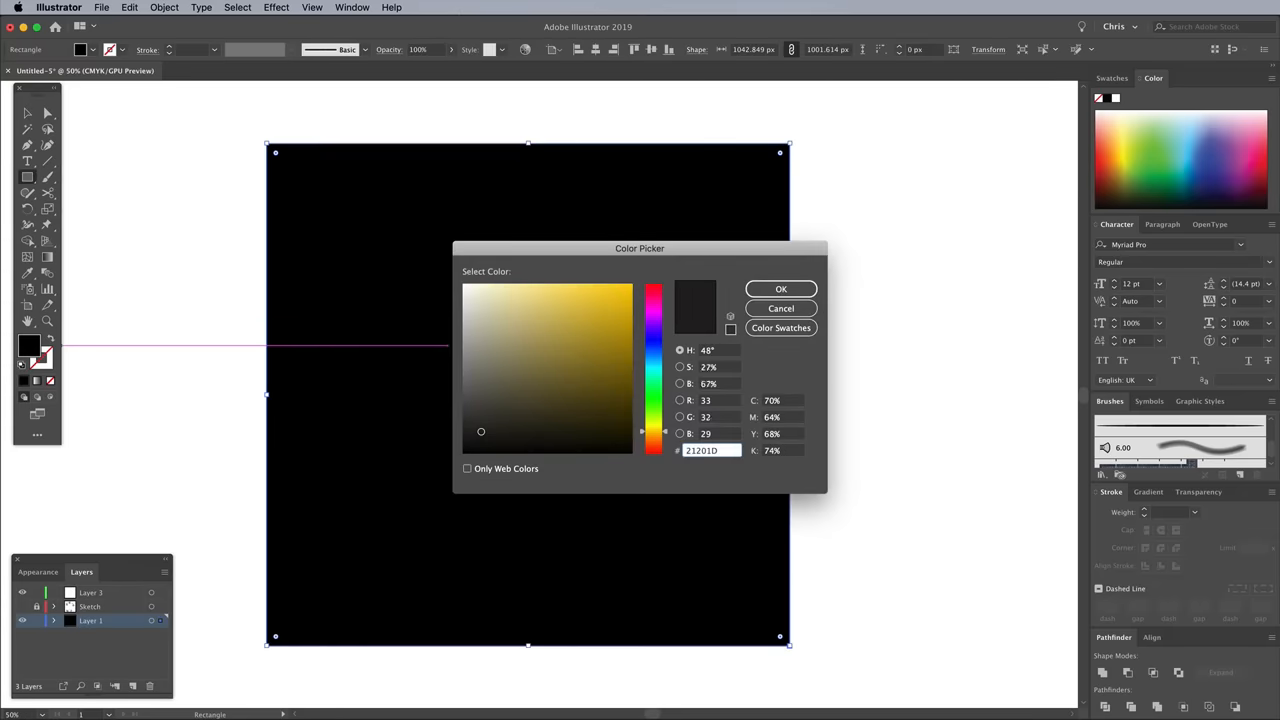
click(780, 288)
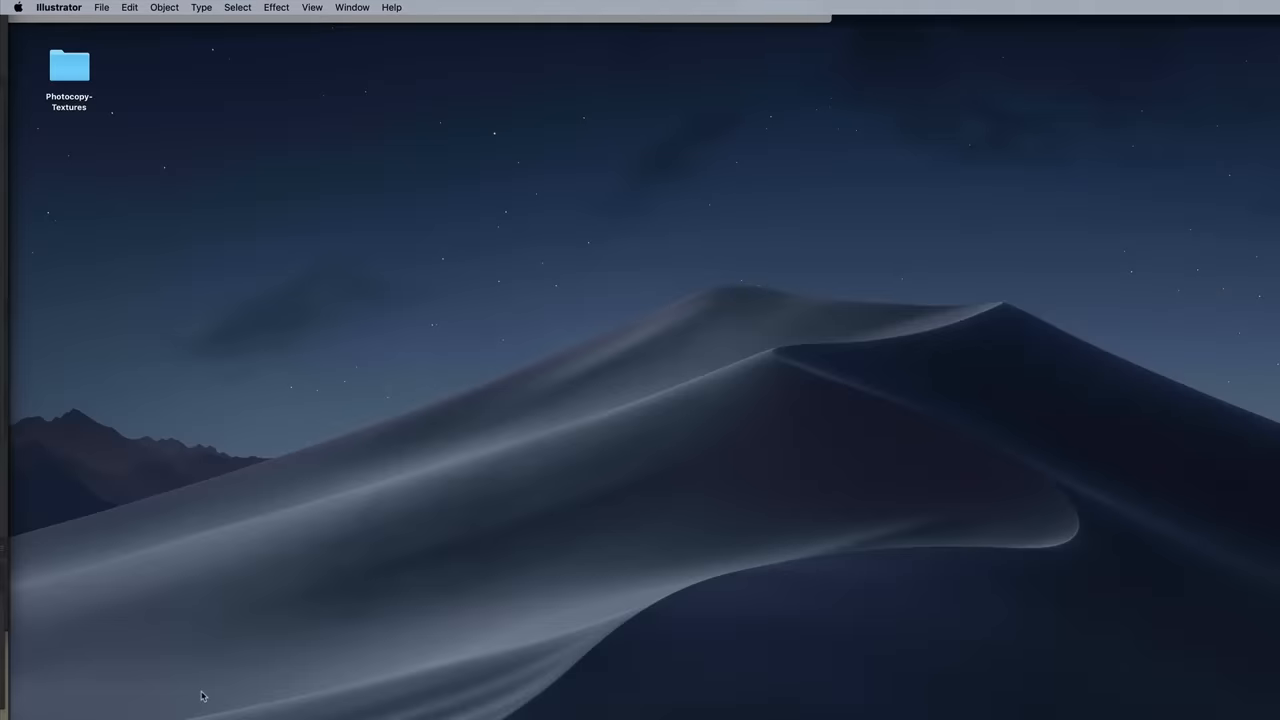
From the Photocopy-Textures folder, open Photocopy Texture 1 in Photoshop
double_click(68, 66)
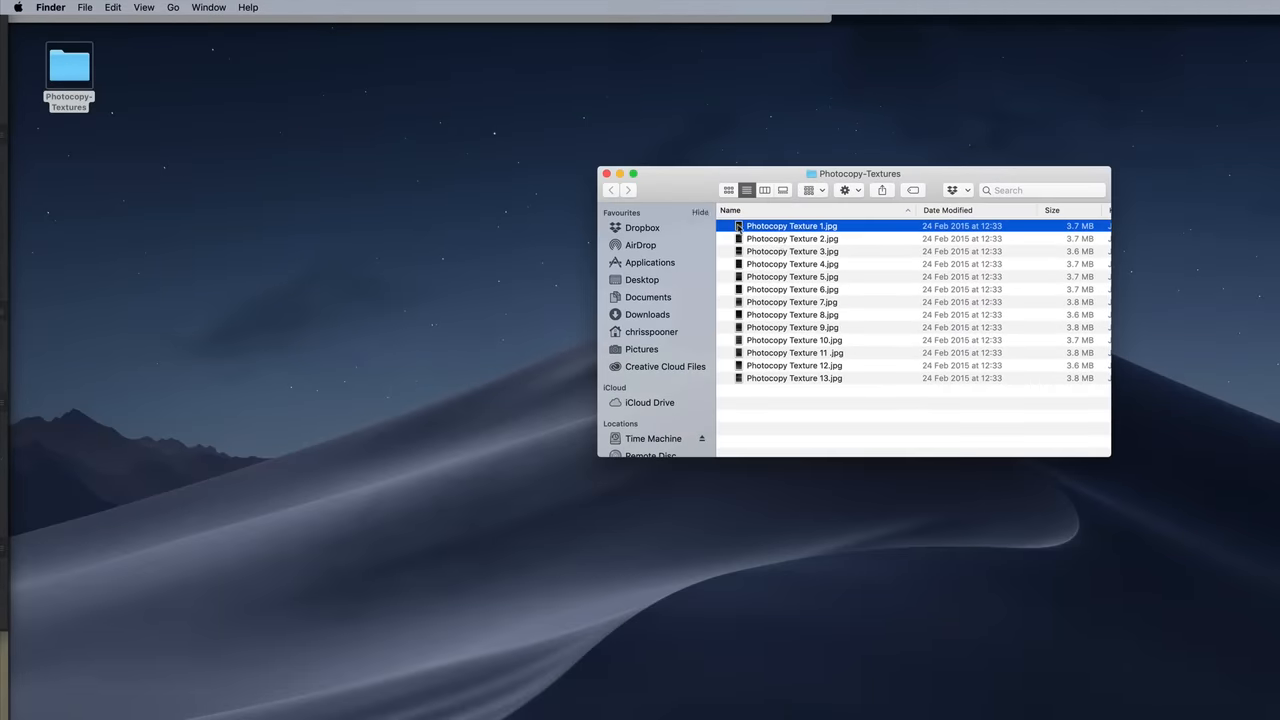
right_click(792, 224)
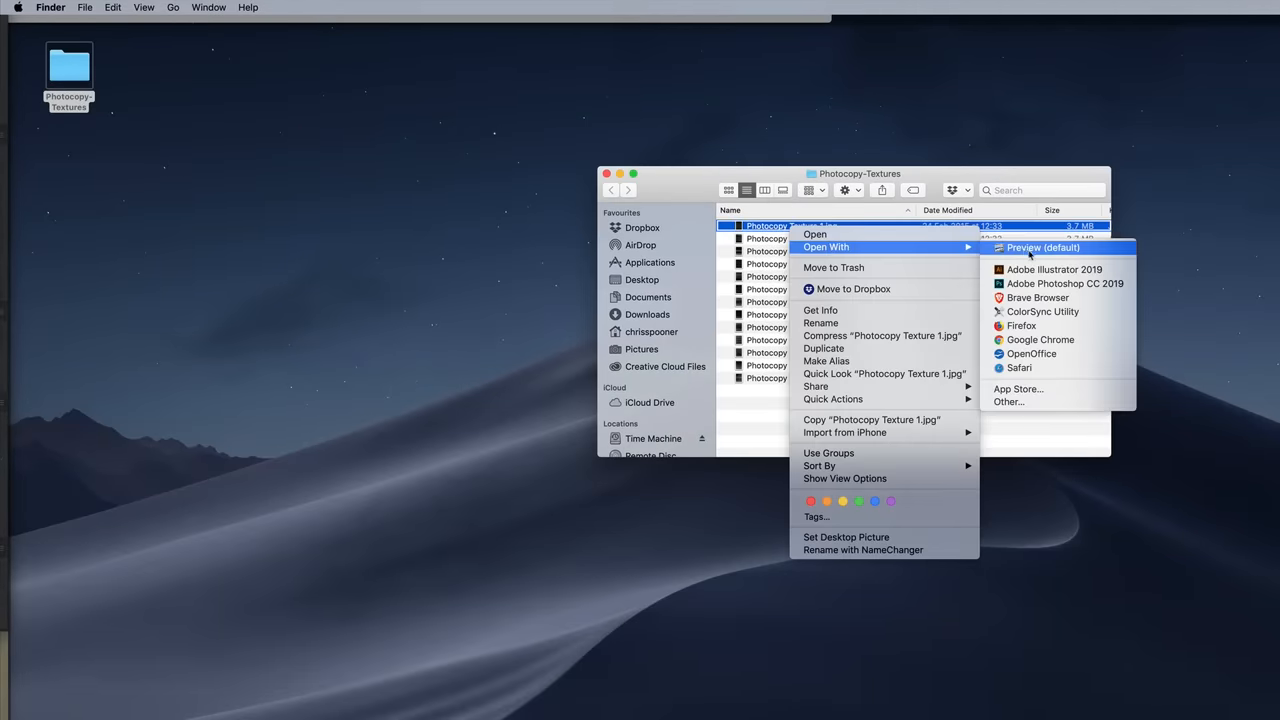
click(1064, 284)
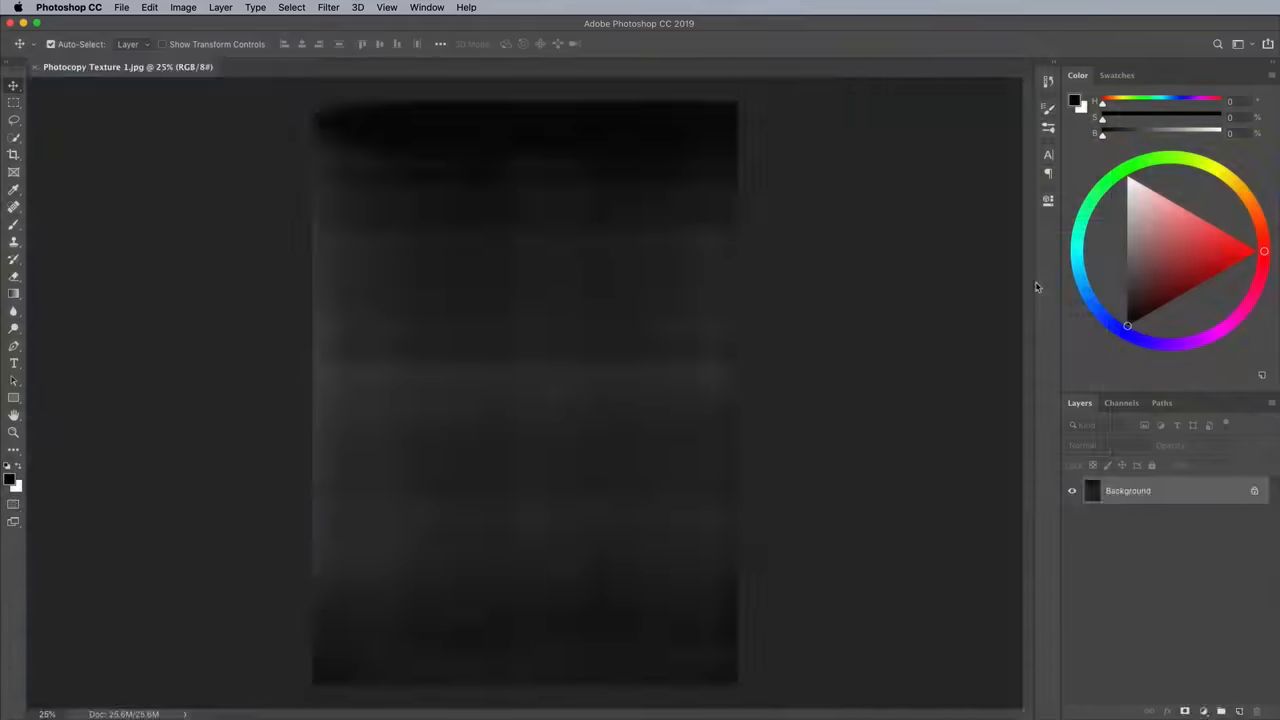
mouse_move(636, 336)
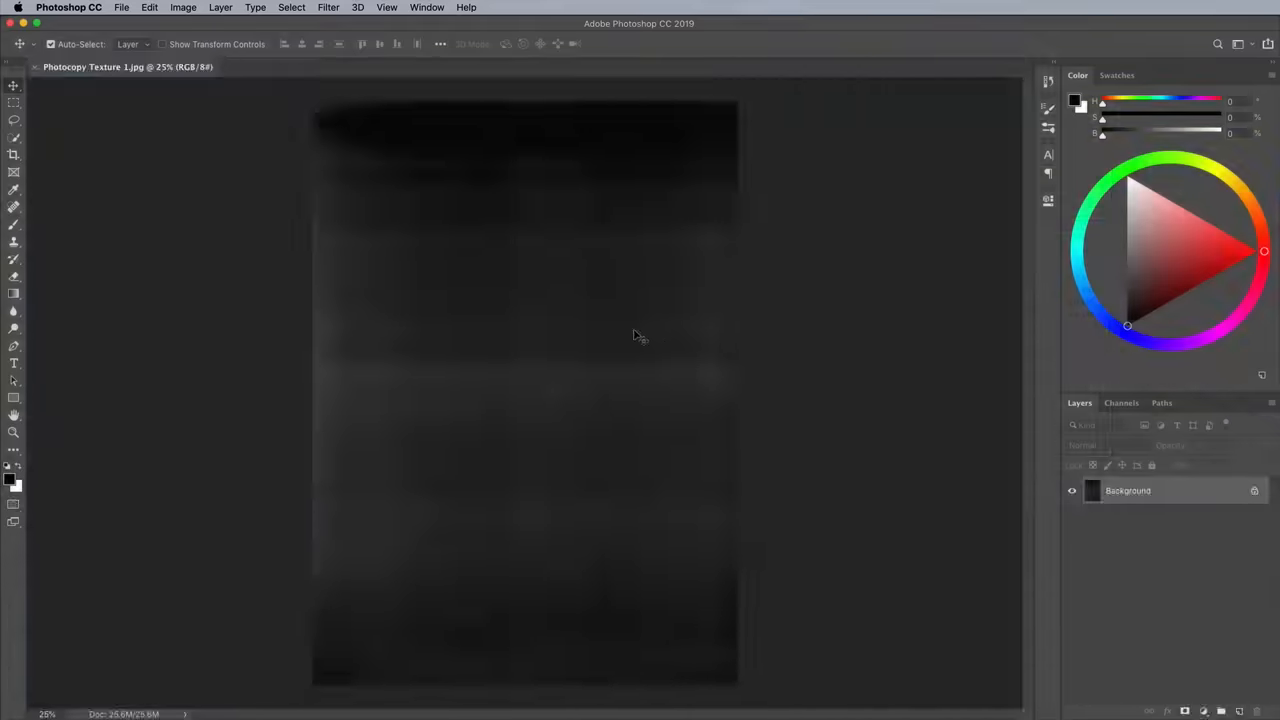